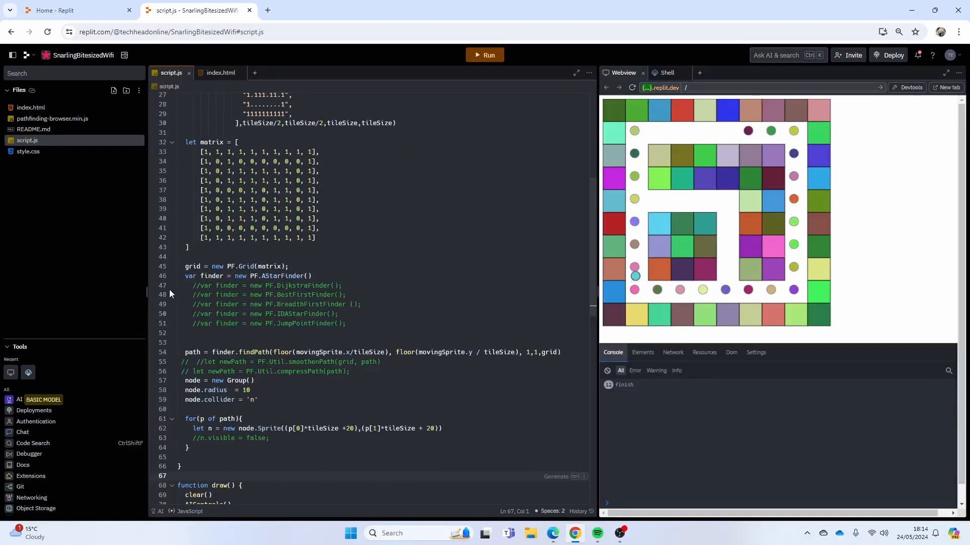
Select the commented-out alternative finder lines in script.js.
drag(193, 285, 346, 323)
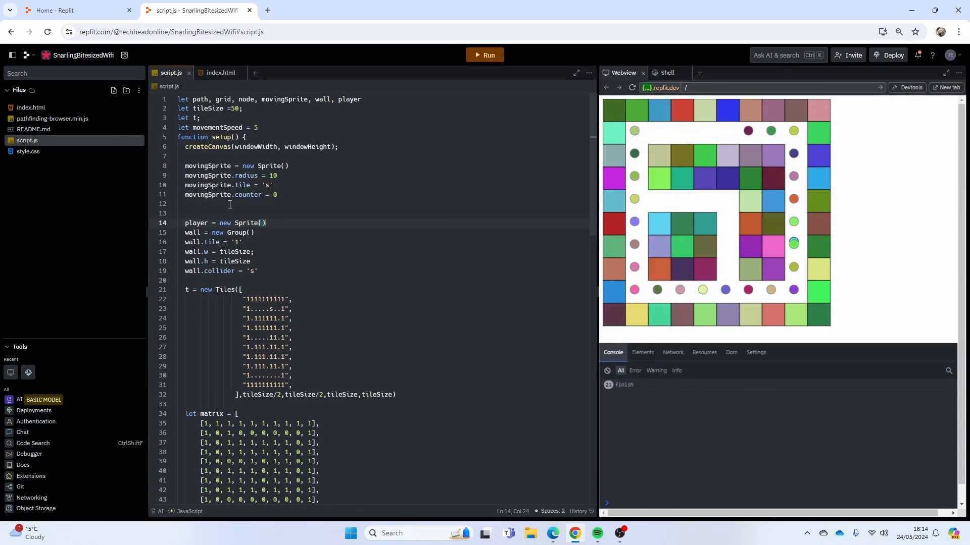
Set player.radius = 10 and edit the second matrix row for the player's start.
text(pl)
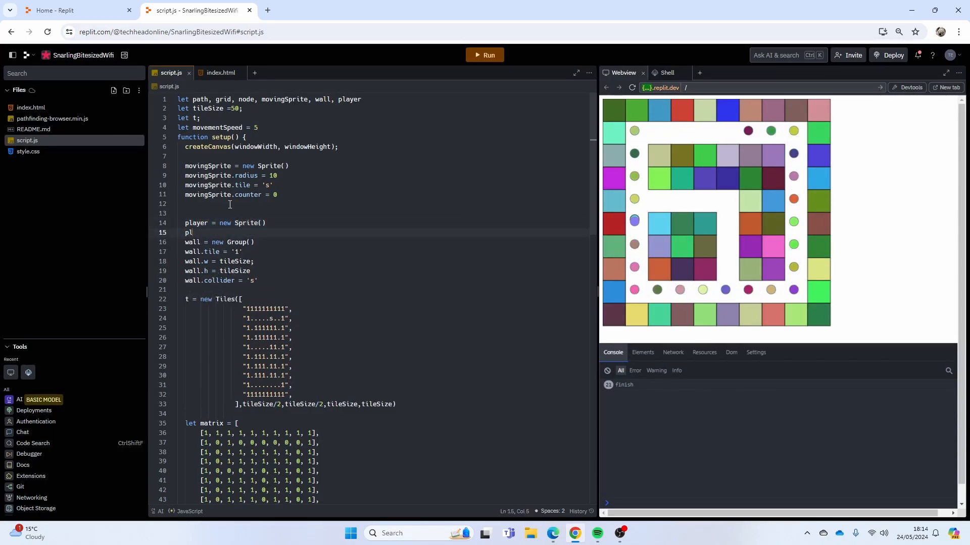
text(player.radius =)
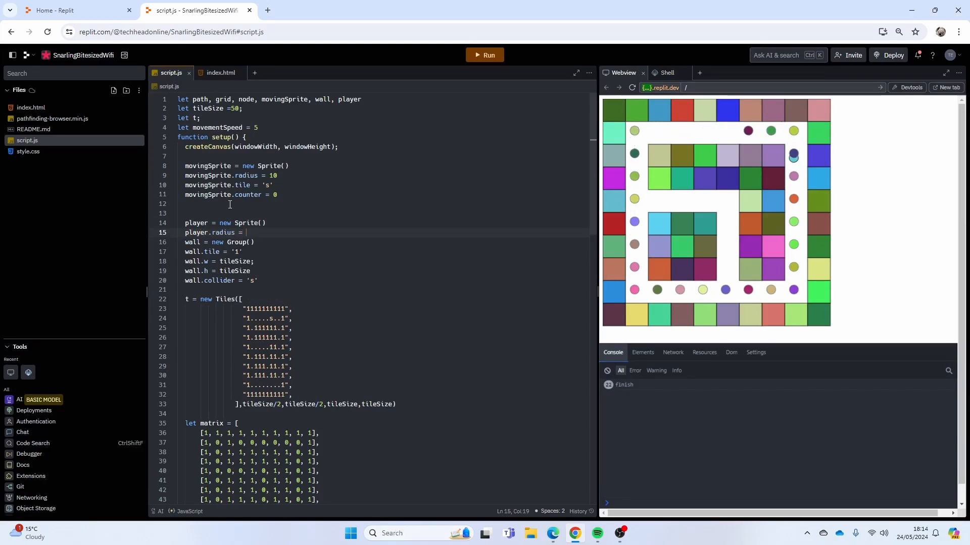
text(10)
click(384, 385)
text(p)
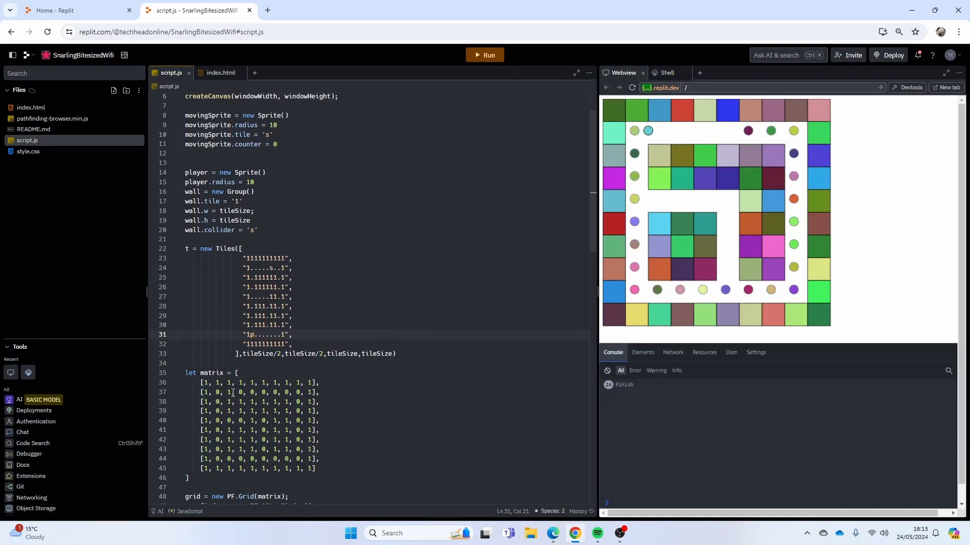
click(316, 393)
text(0)
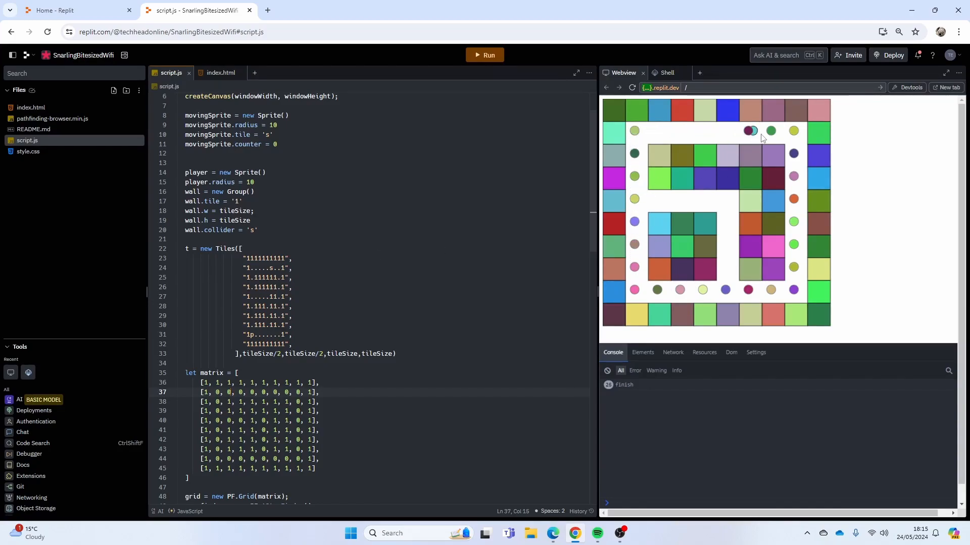
scroll(down, 3)
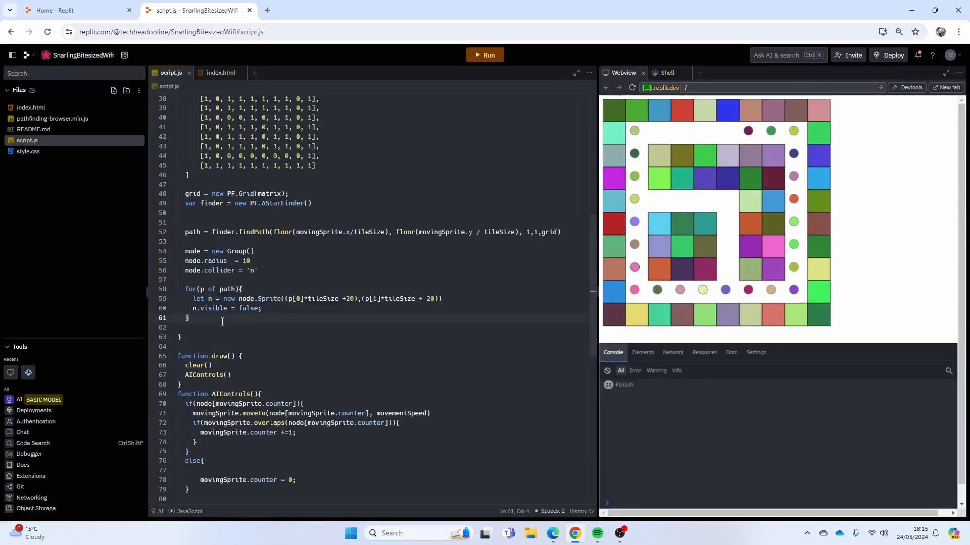
Add setInterval(adjustPath, 1000), an empty adjustPath function, and a controls() call in draw.
key(Enter)
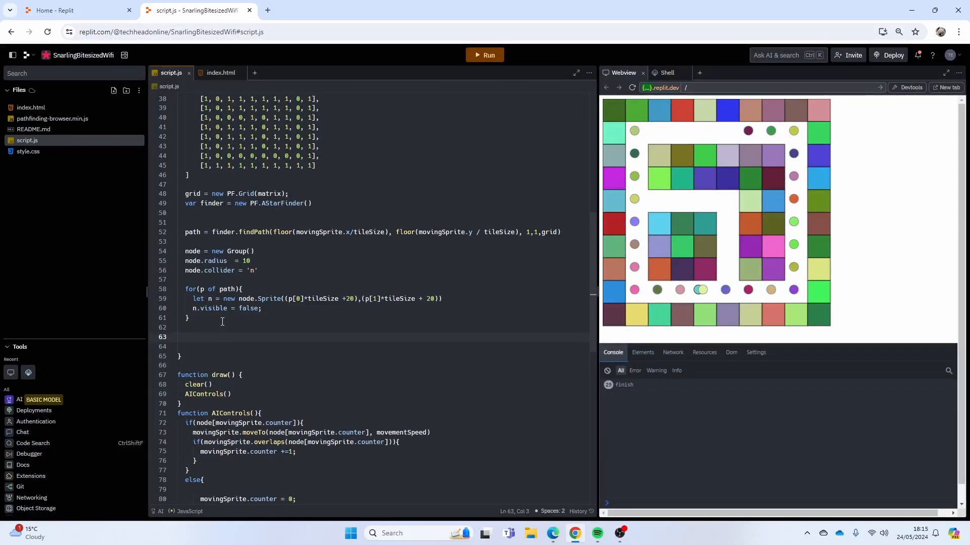
text(setInt)
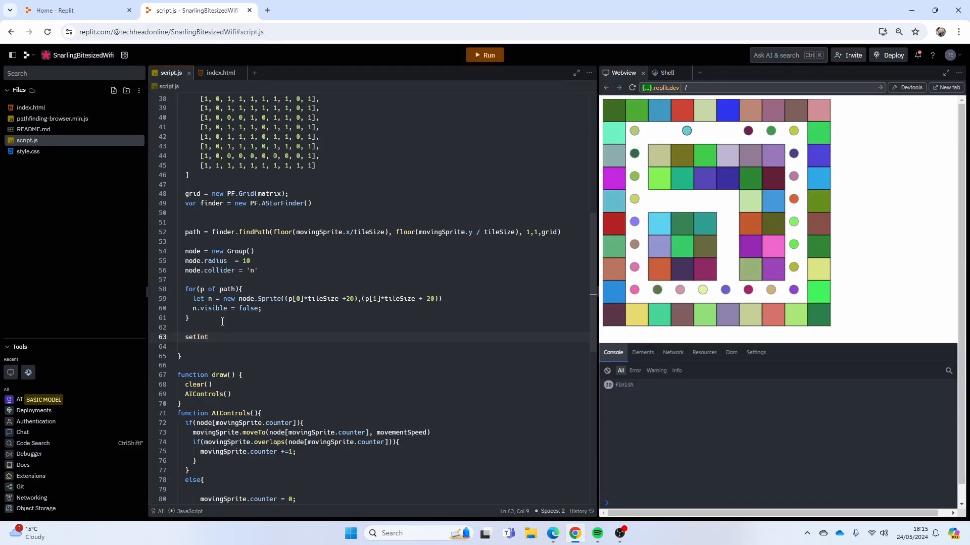
text(erval())
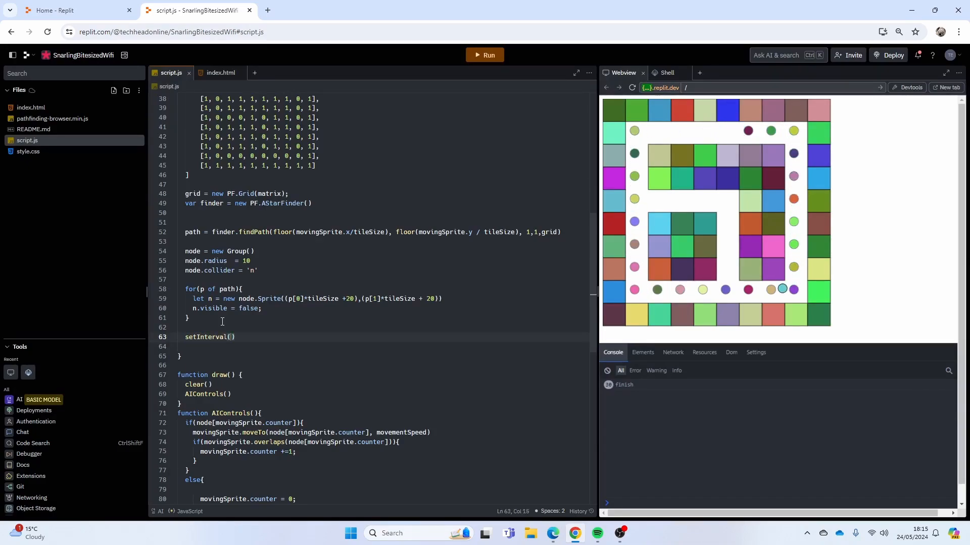
text(adjustPath,1000)
click(384, 365)
text(f)
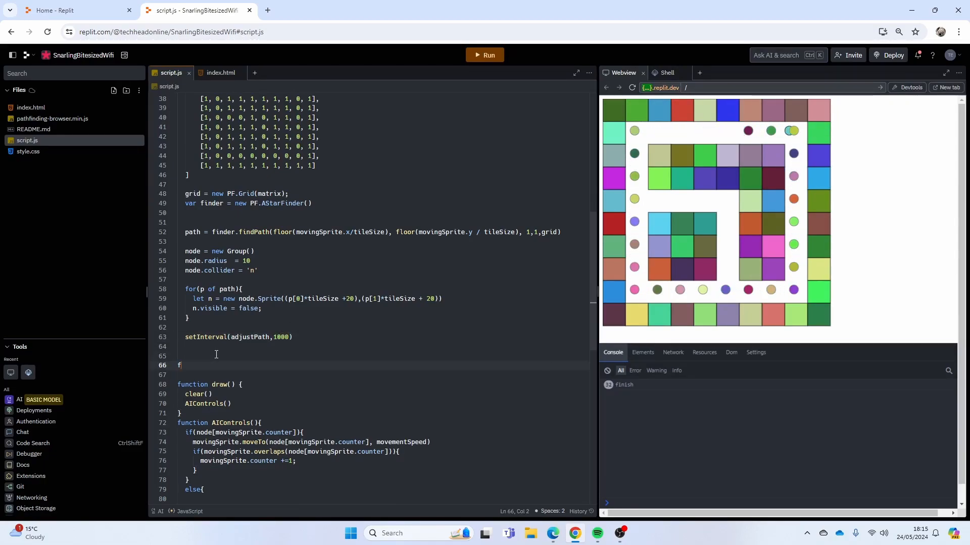
text(unction adjustPath(){)
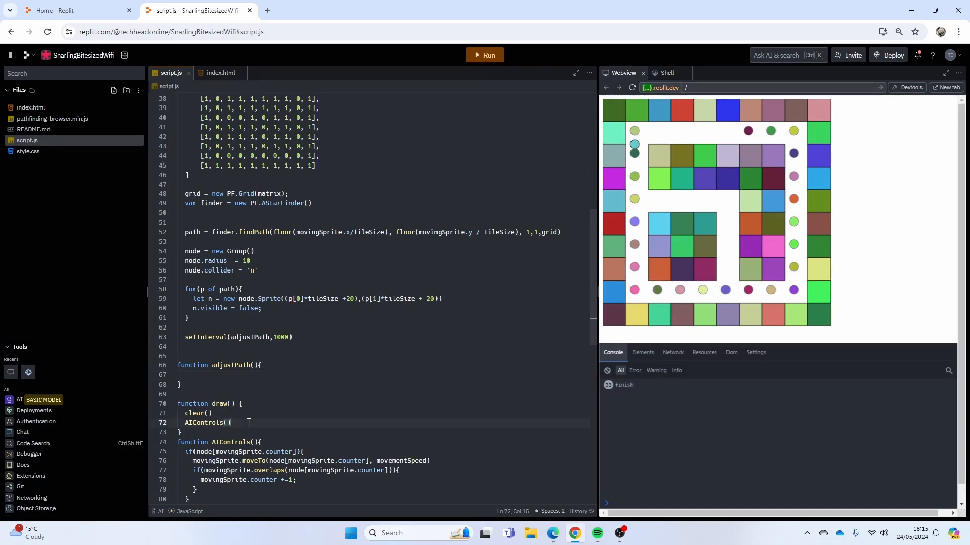
text(controls())
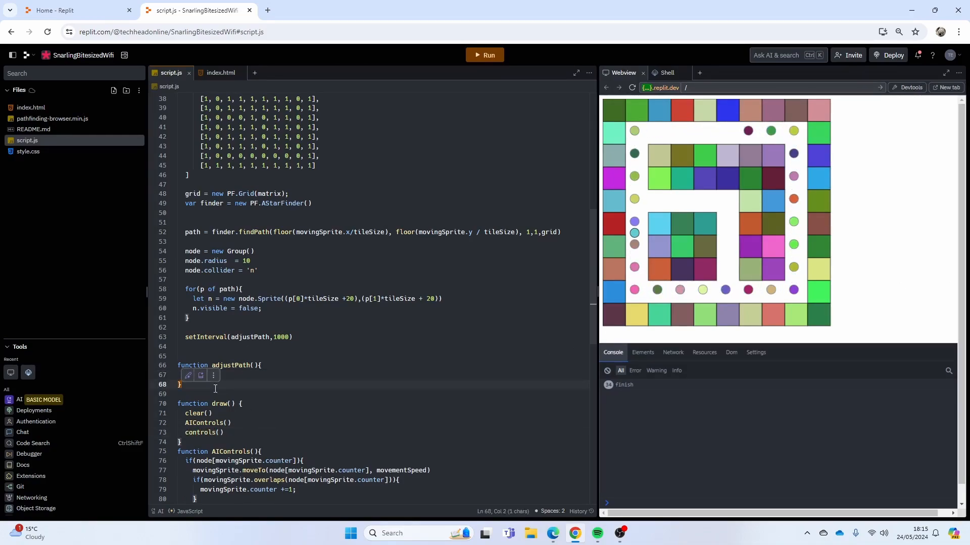
text(function cont)
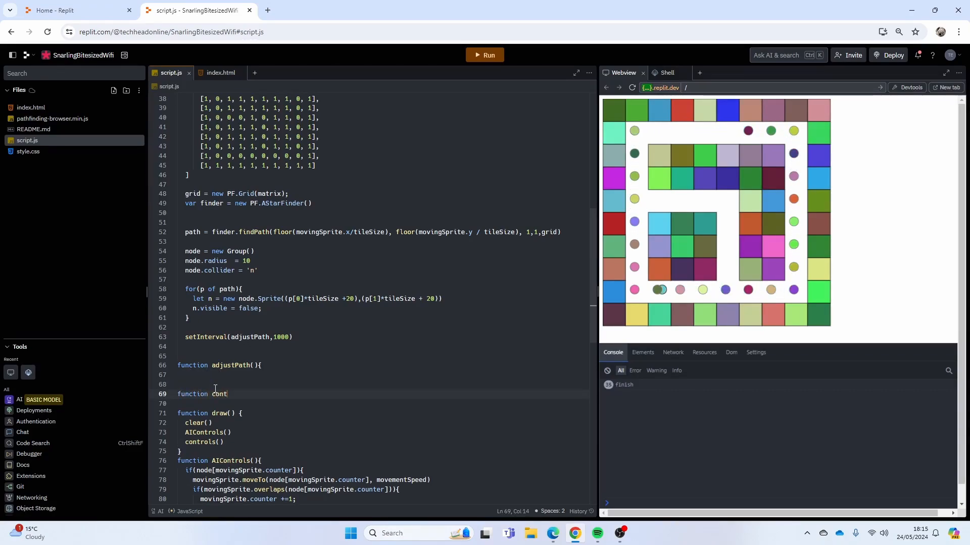
Write controls() so mouse.released() sets player.x and player.y to the mouse position.
text(rols(){)
click(382, 385)
text(})
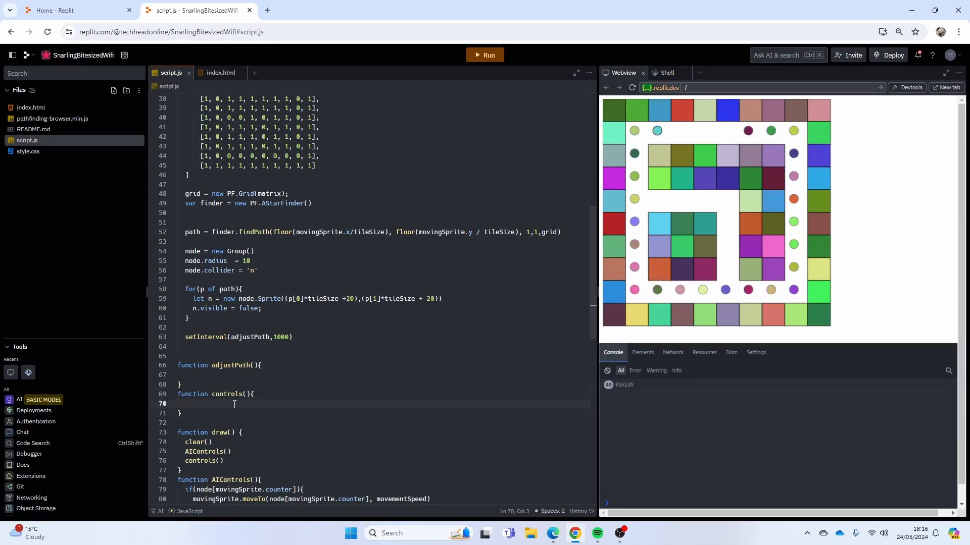
text(if())
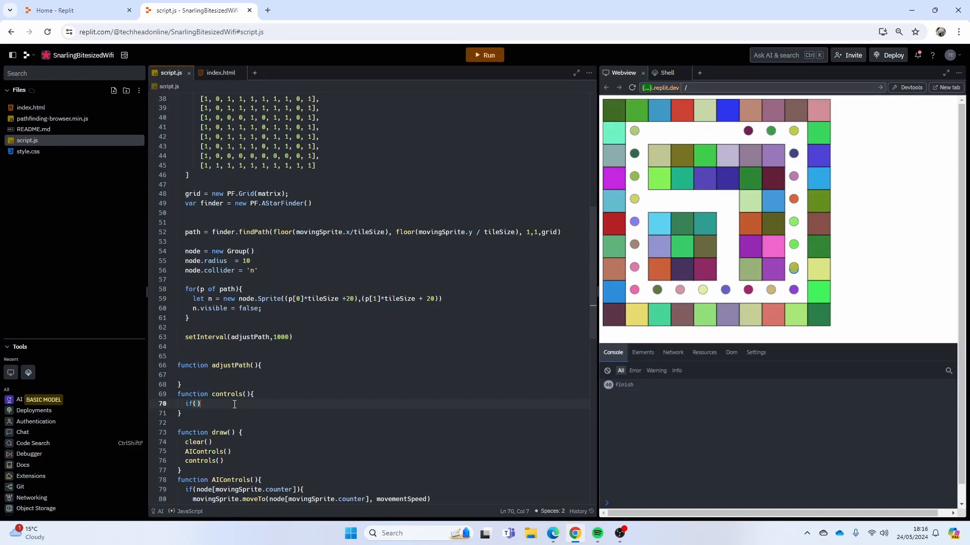
text(mouse.)
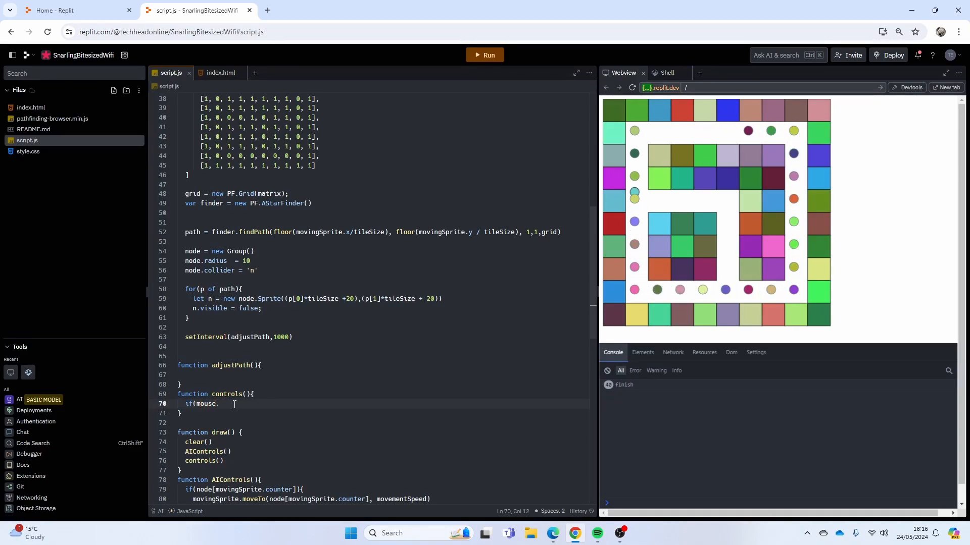
text(released())
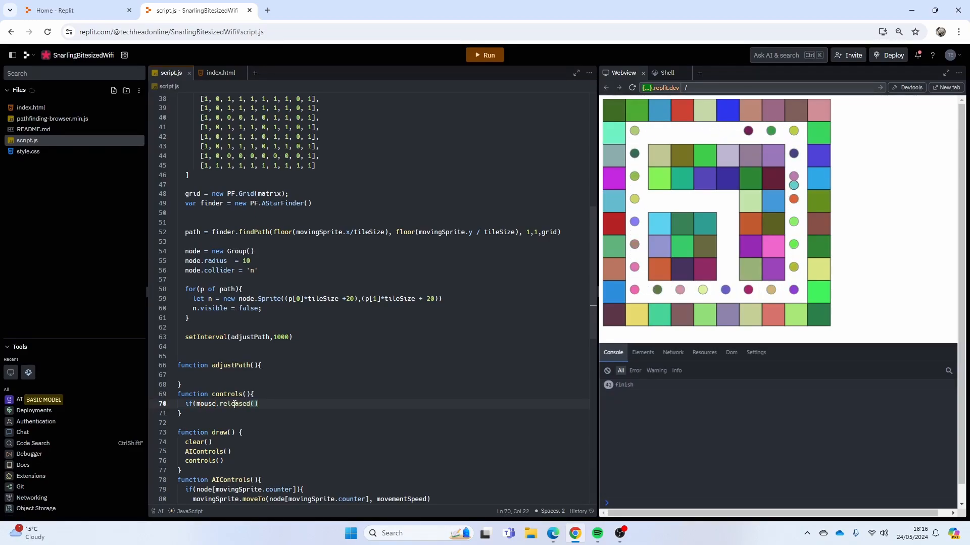
text(){)
text(player.)
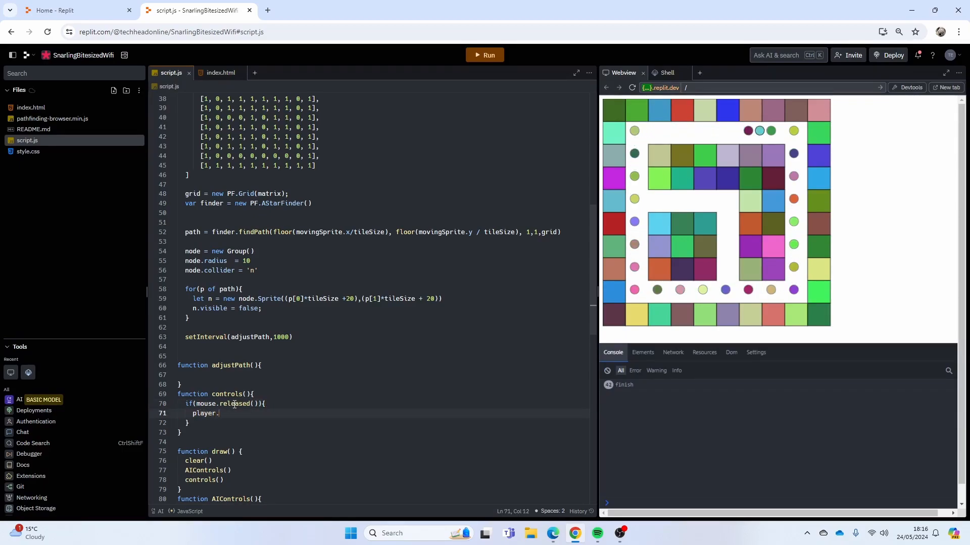
text(x = mouse.x)
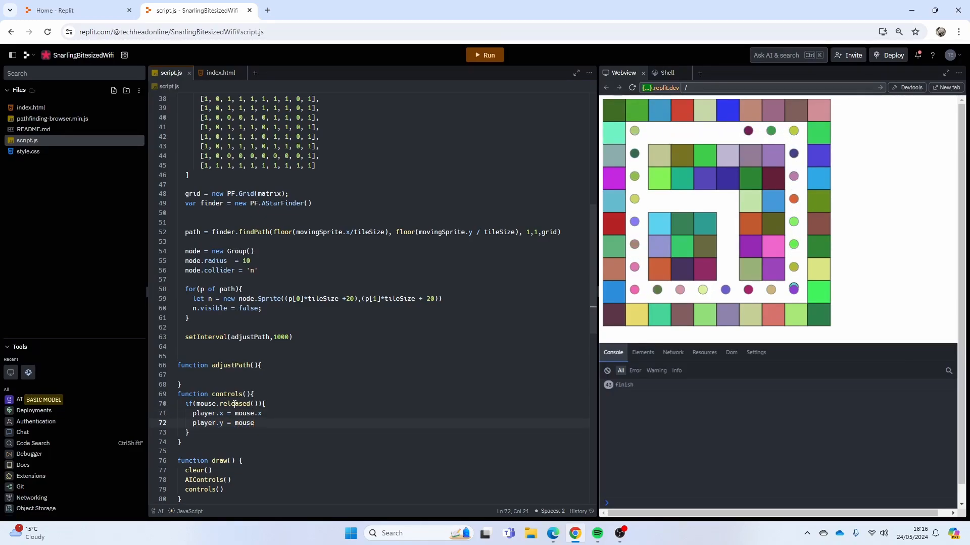
text(.y)
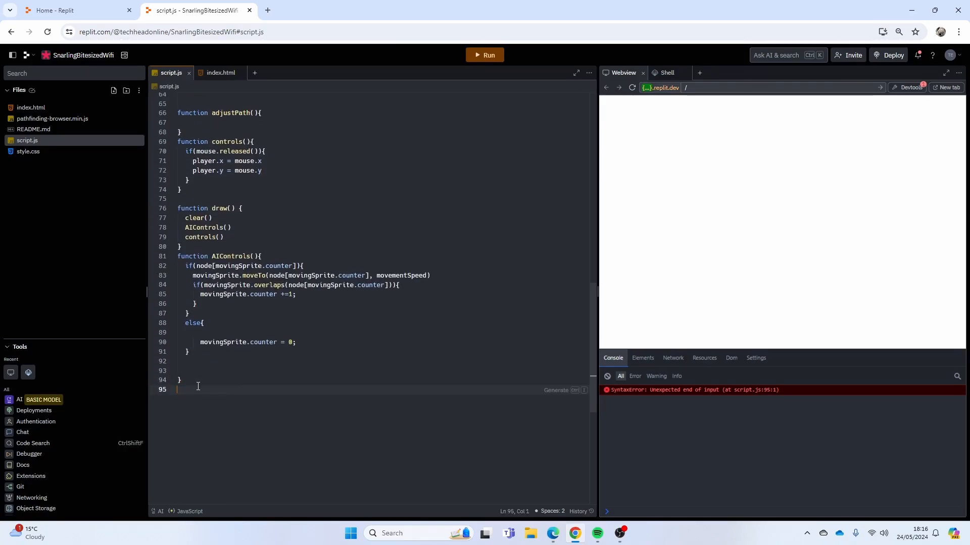
Add the missing closing brace below setInterval and begin assigning player.tile.
key(Backspace)
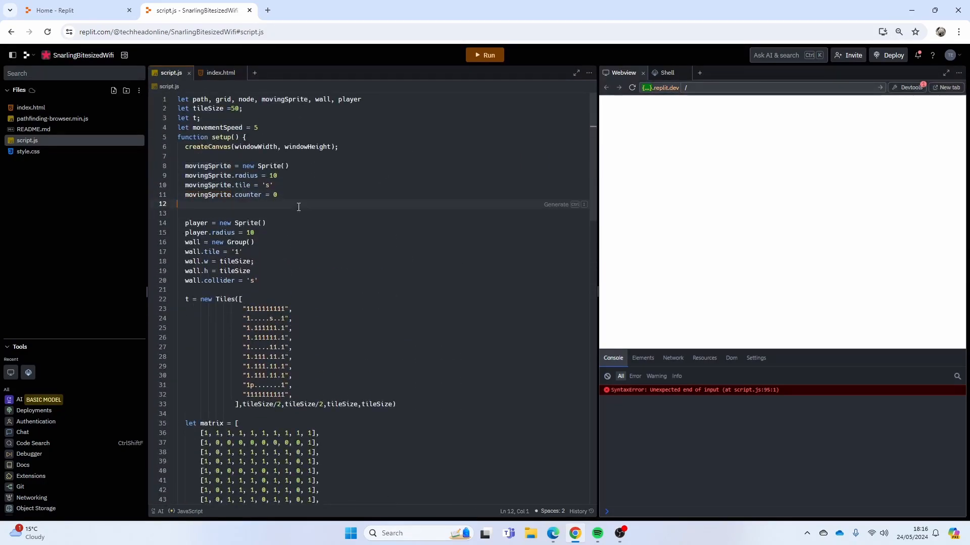
scroll(down, 3)
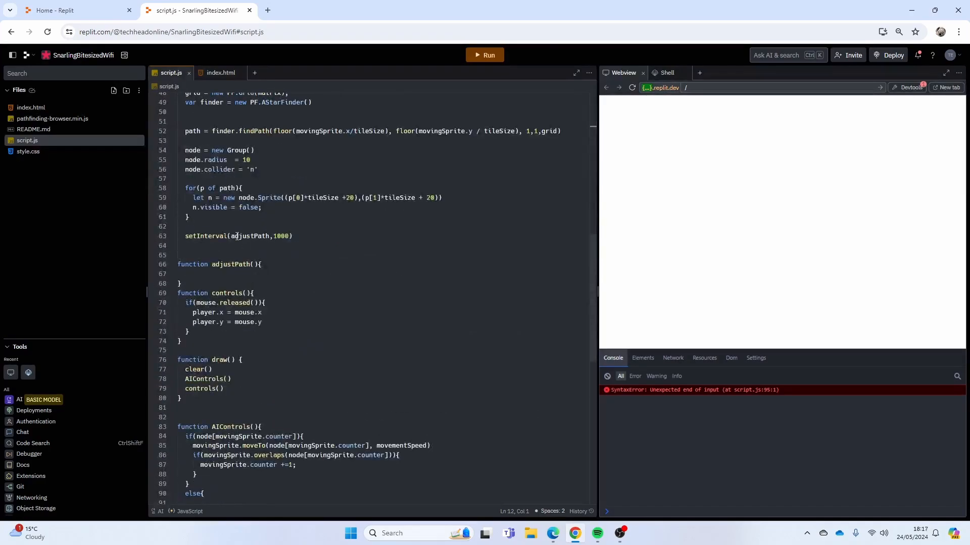
click(192, 245)
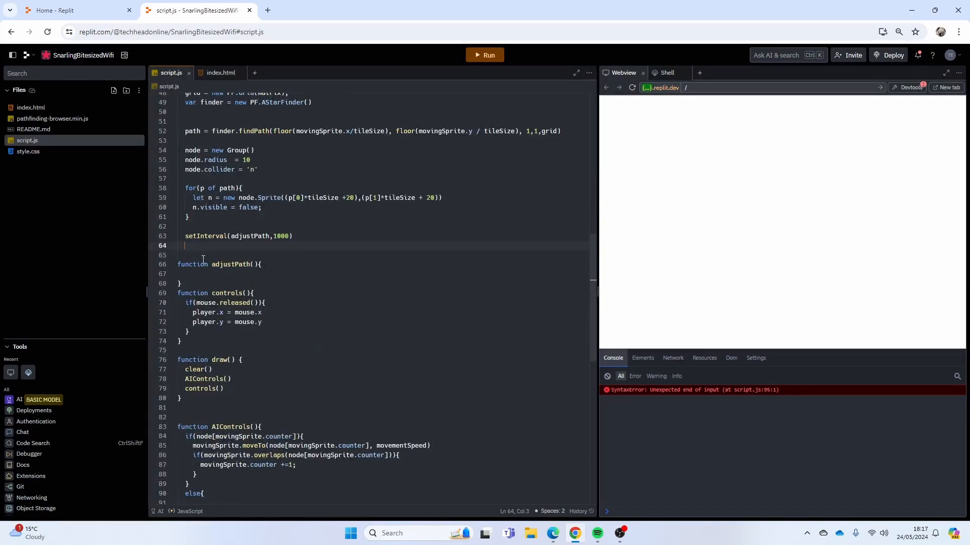
text(})
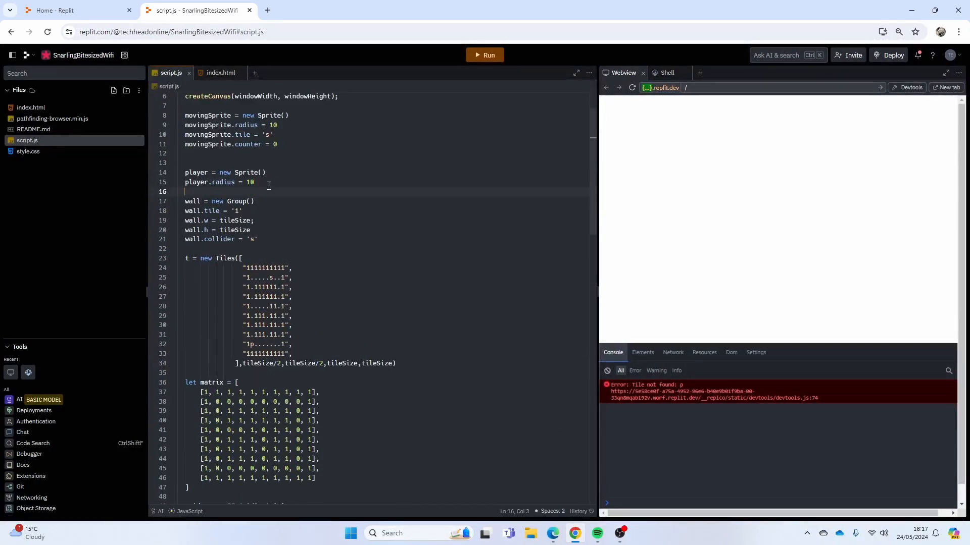
text(player.tile = 'p)
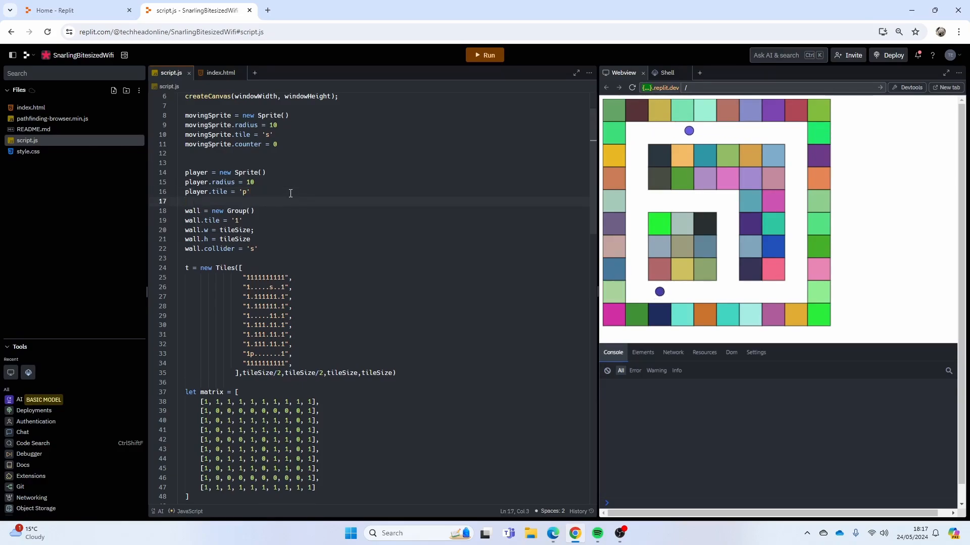
Give the player sprite an 'n' collider and scroll through script.js.
text(player.collider = 'n)
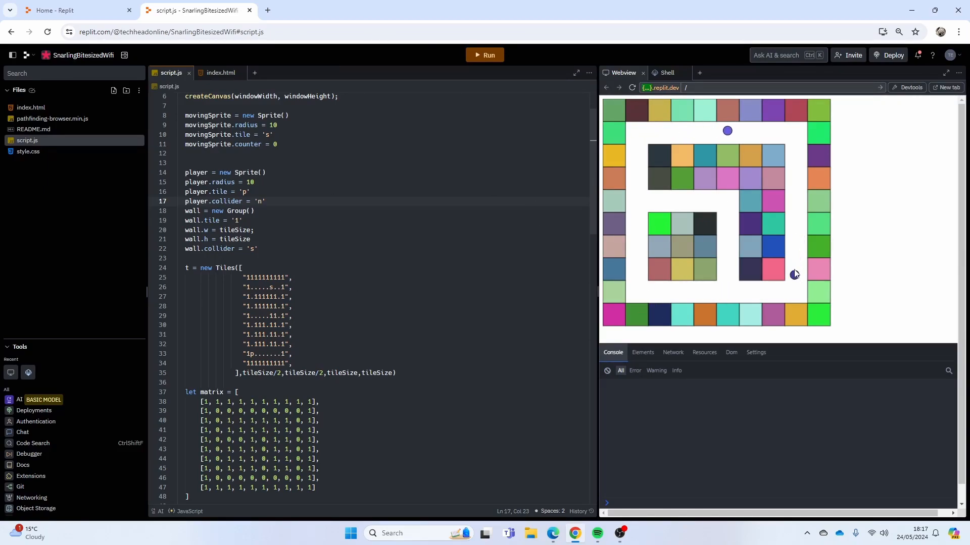
scroll(down, 3)
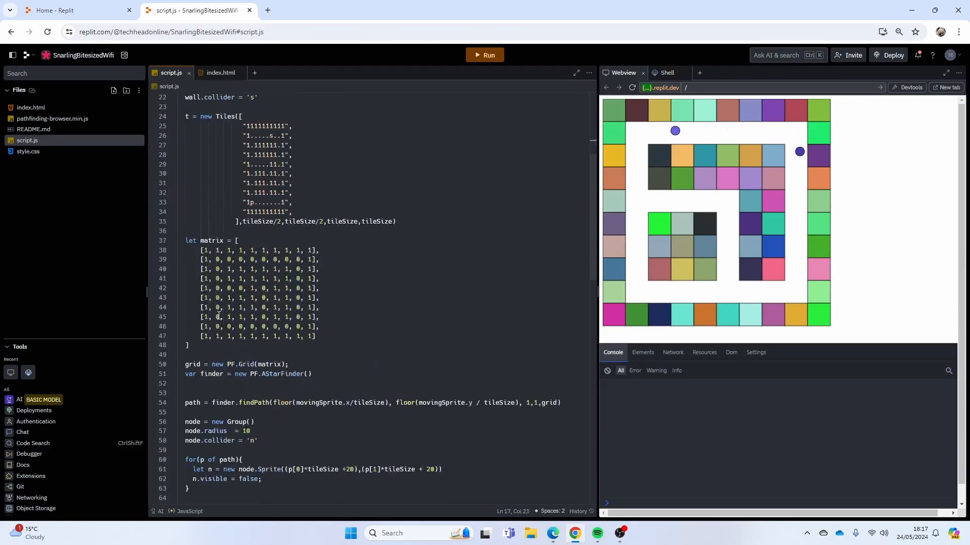
scroll(down, 3)
text(function adjustPath(){)
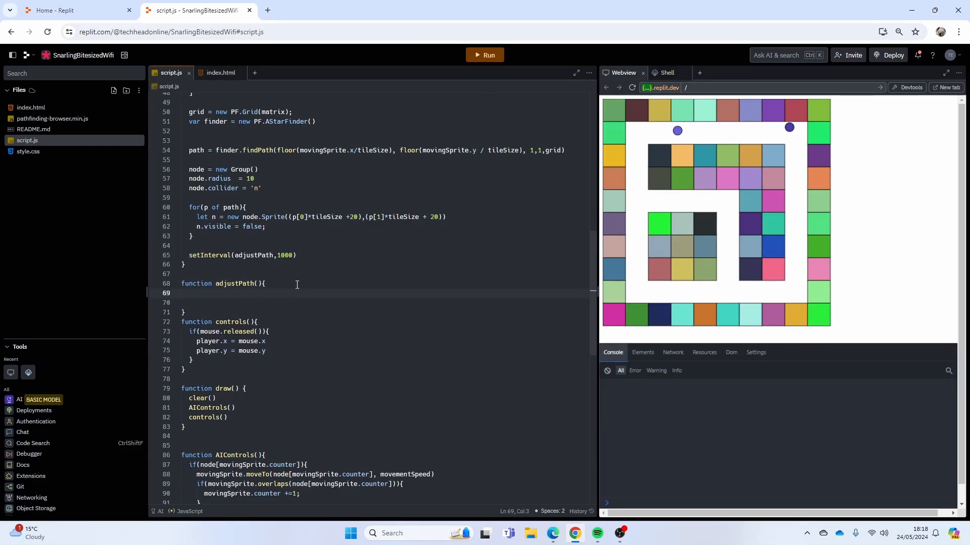
Compute floored tile coordinates for the player and movingSprite using tileSize.
text(let x = floor()
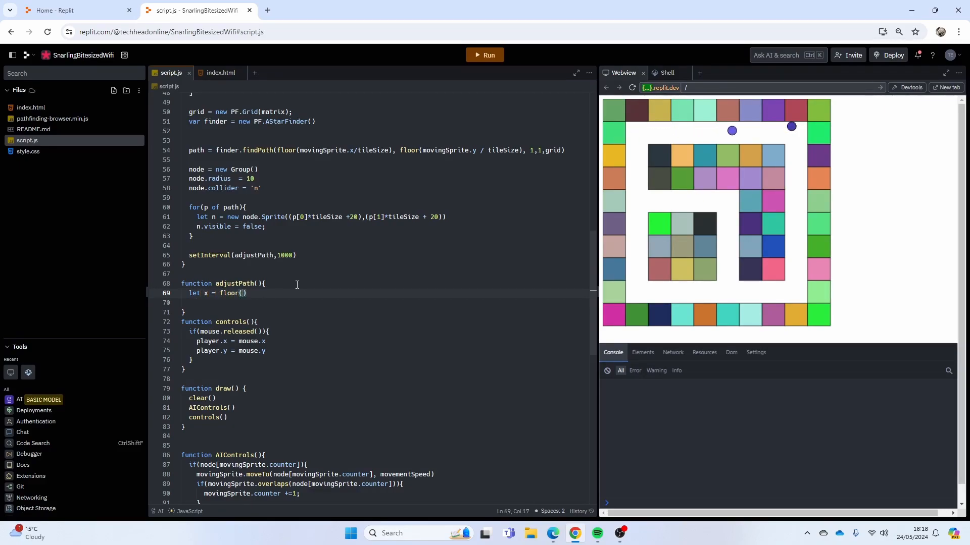
text(player.x)
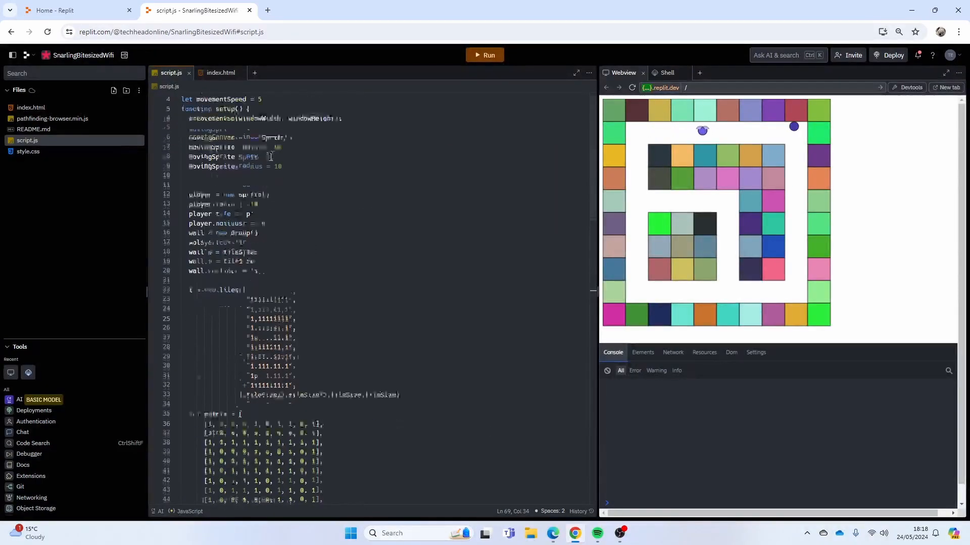
scroll(down, 3)
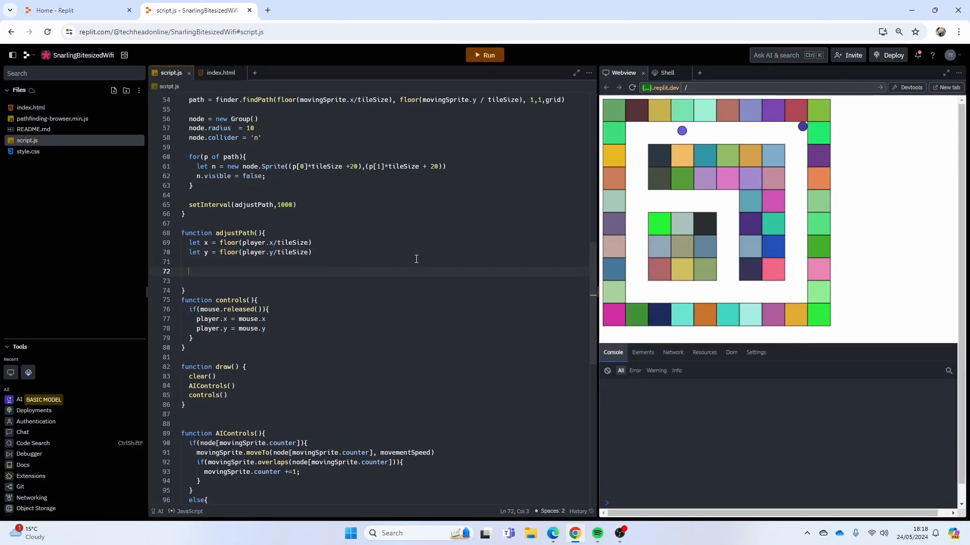
text(let)
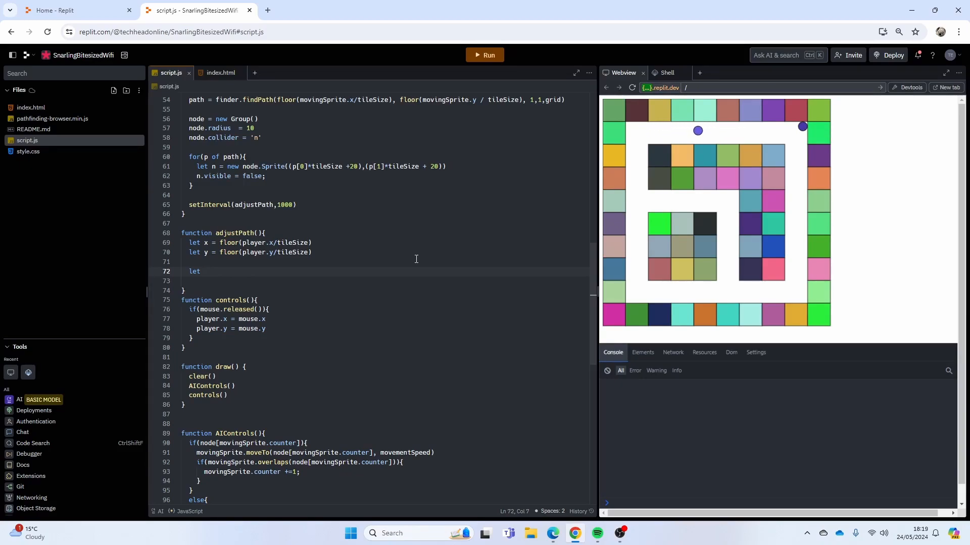
text(a = flo)
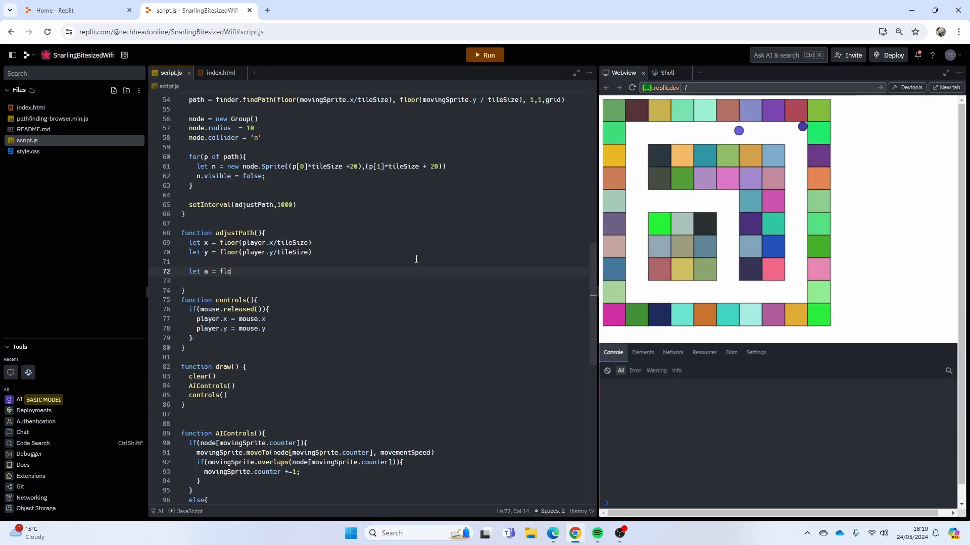
text(oor())
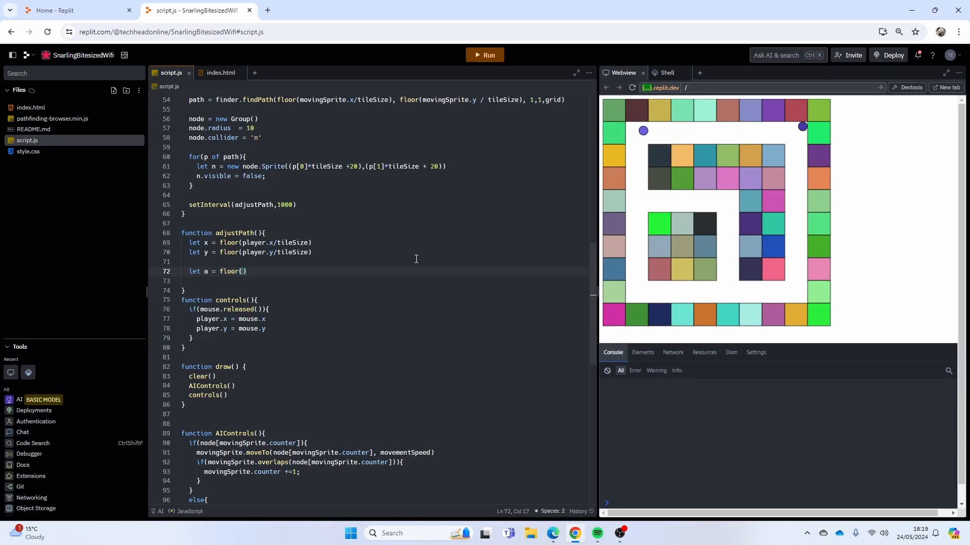
text(movingSprit)
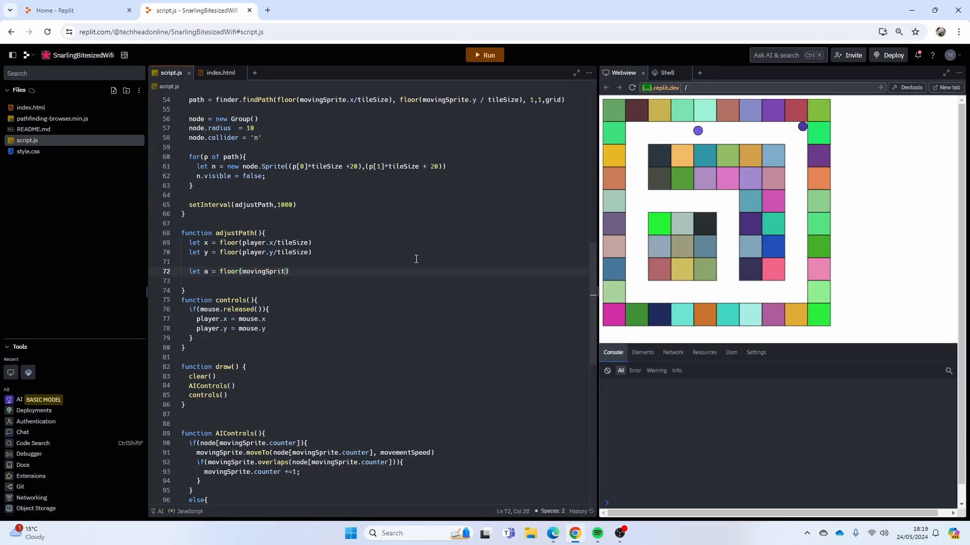
text(.x)
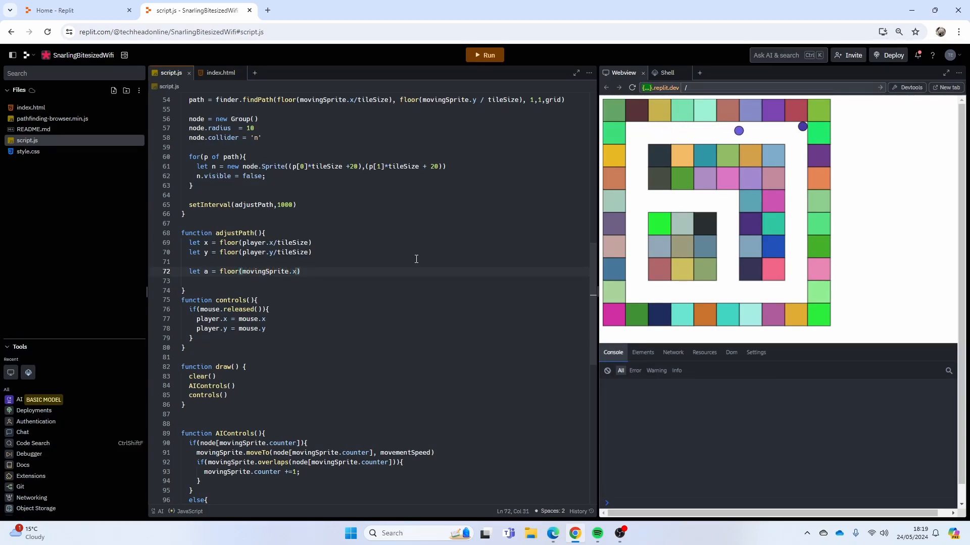
text(/ tile)
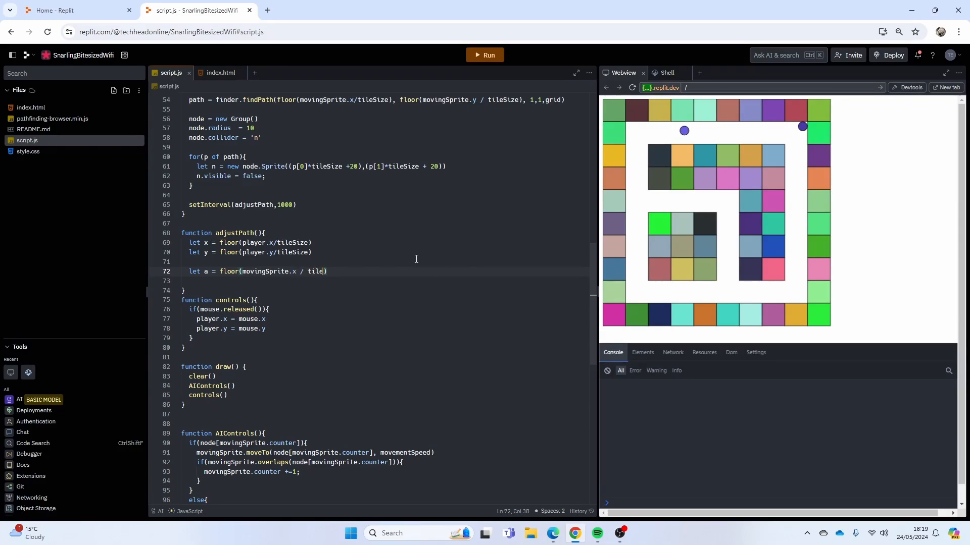
text(Size)
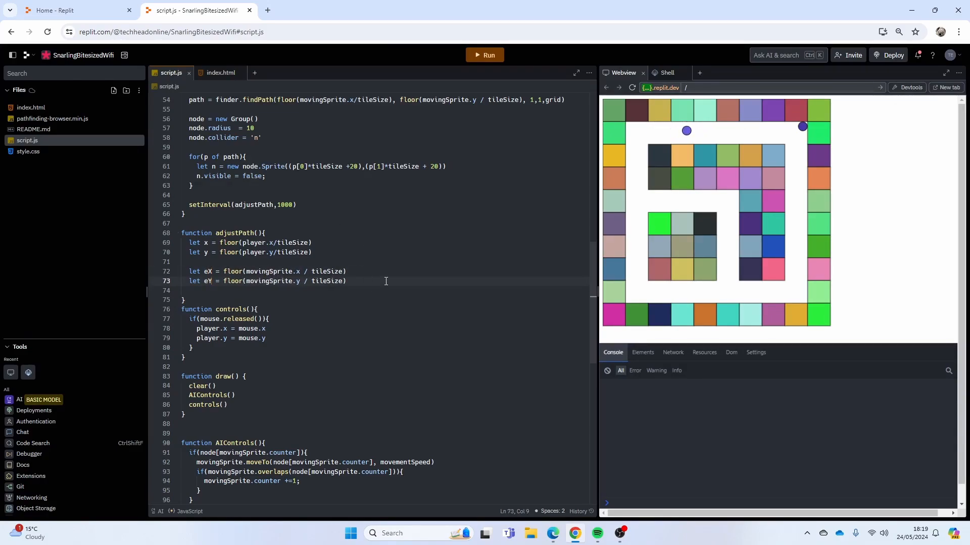
Call recalculate with eX, eY, x, y, remove all nodes, reset progress, and start the node loop.
key(Enter)
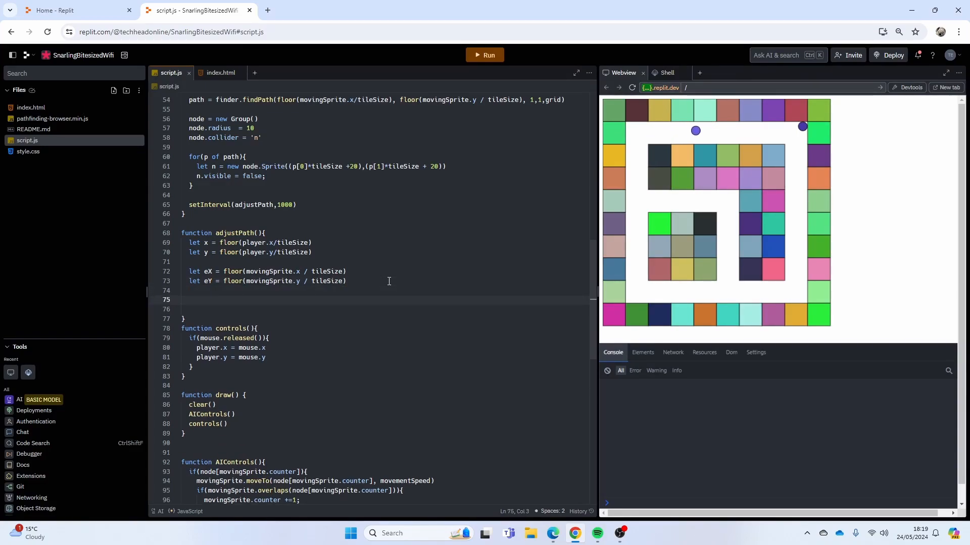
text(path = recalcuat)
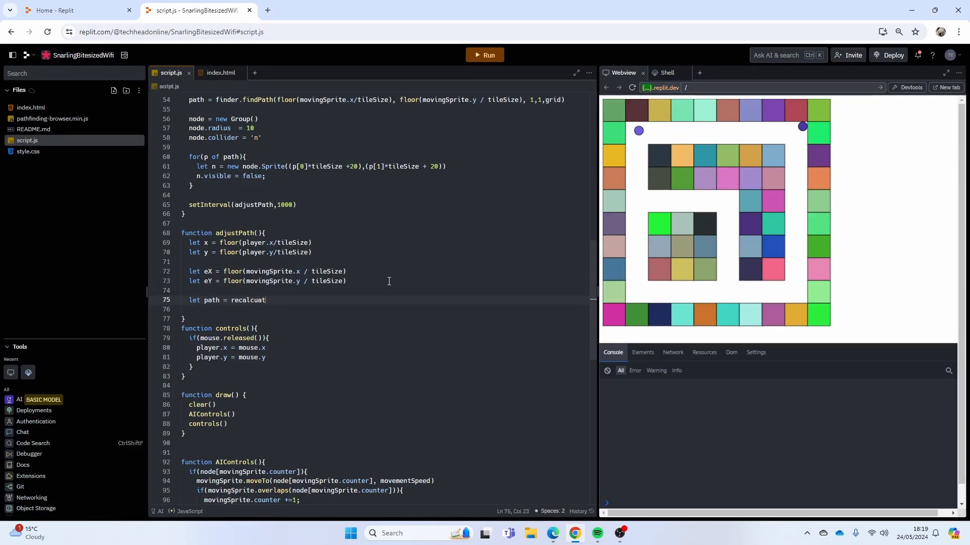
text(le)
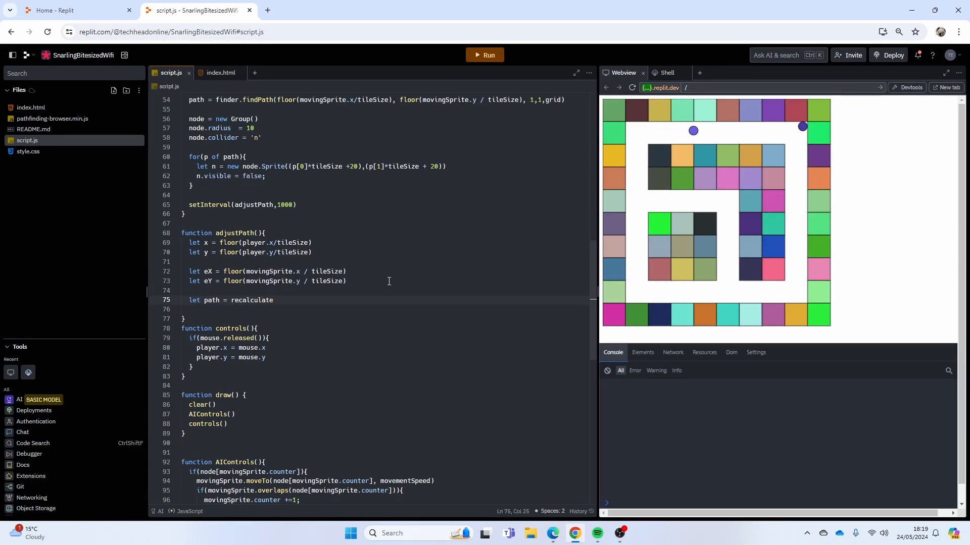
text((a))
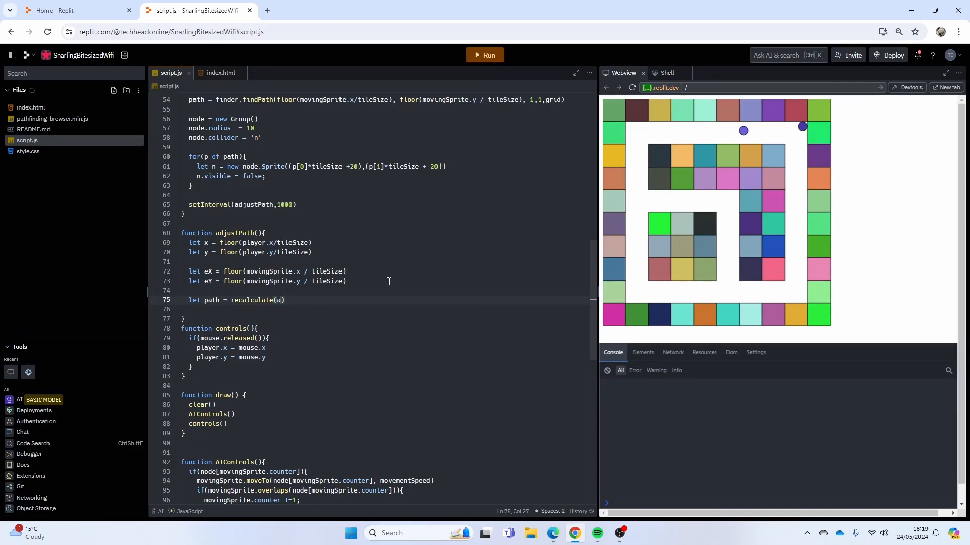
key(Backspace)
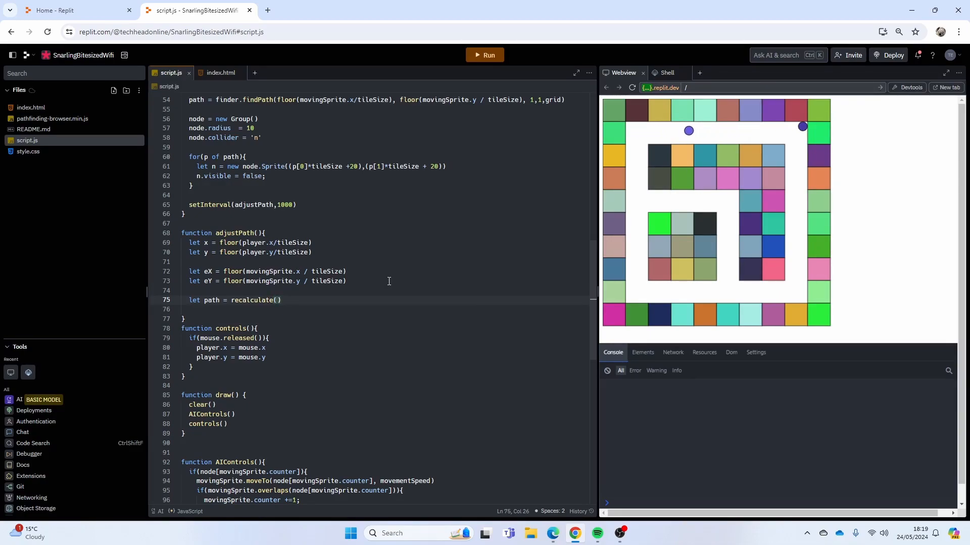
text(eX)
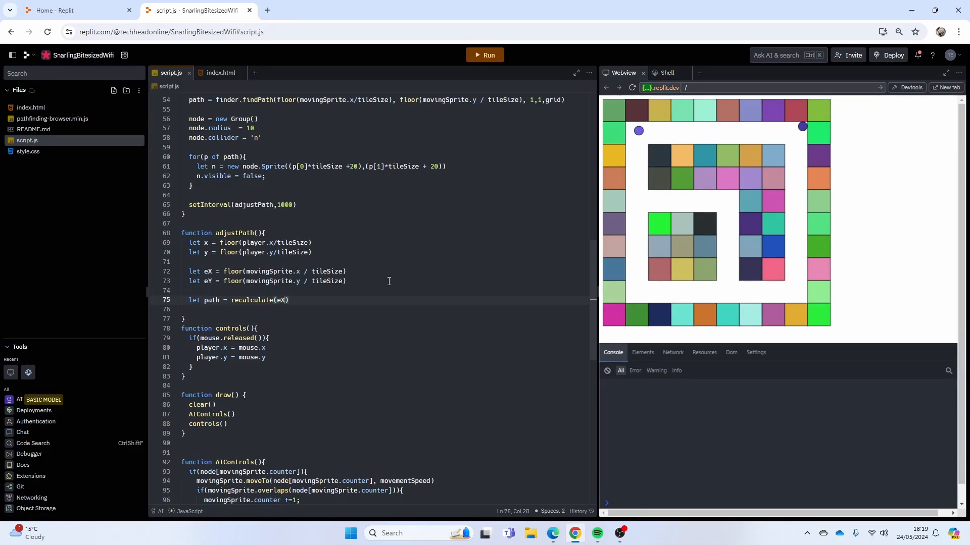
text(,eY,x,y)
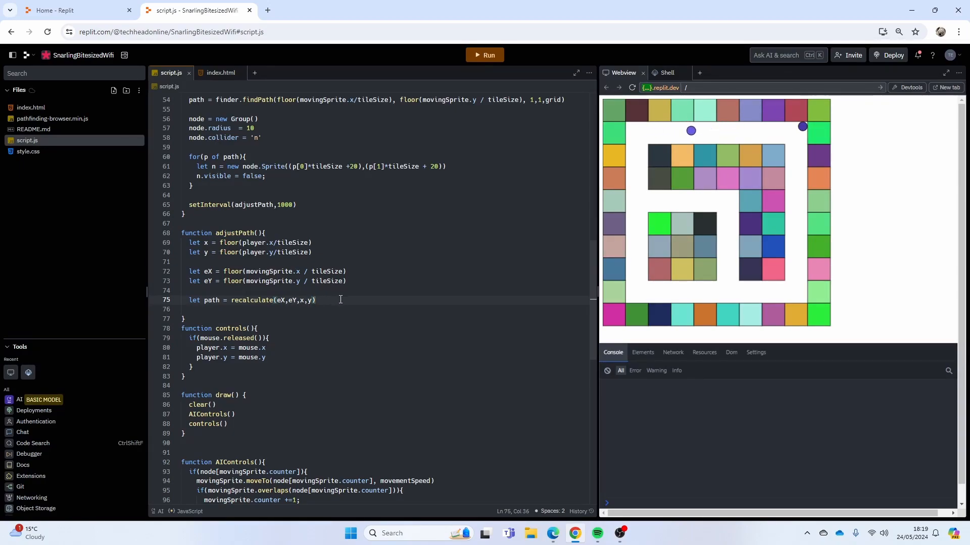
text(node.removeAll()
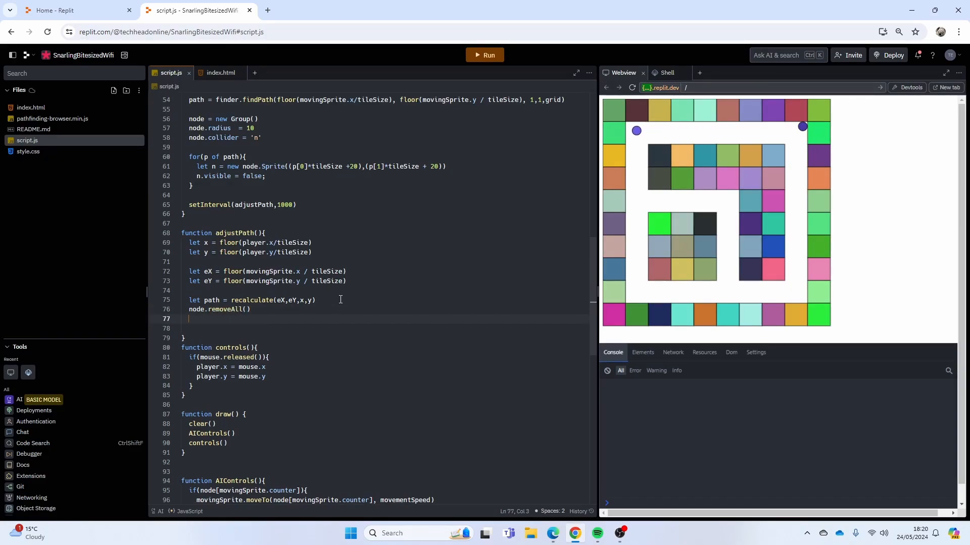
text(movingSprite.counter = 0)
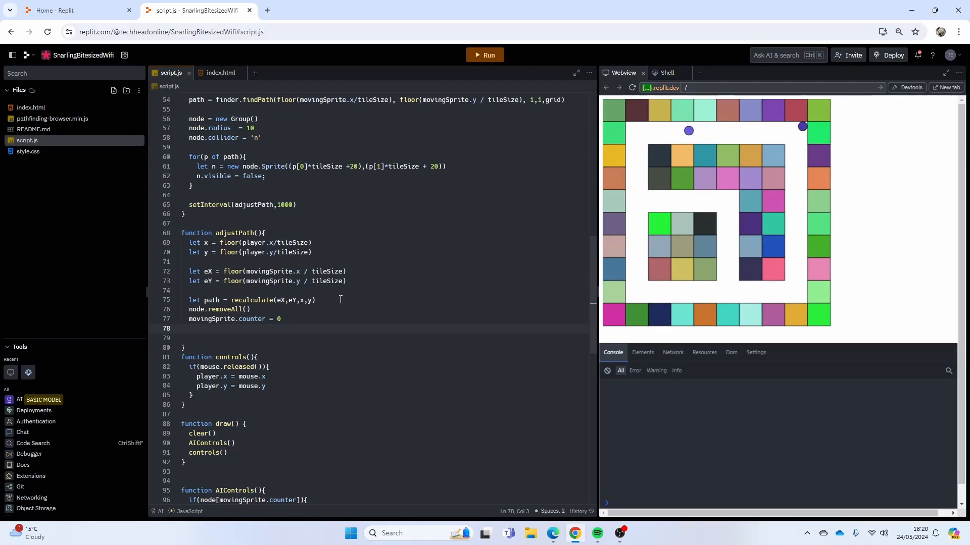
text(for())
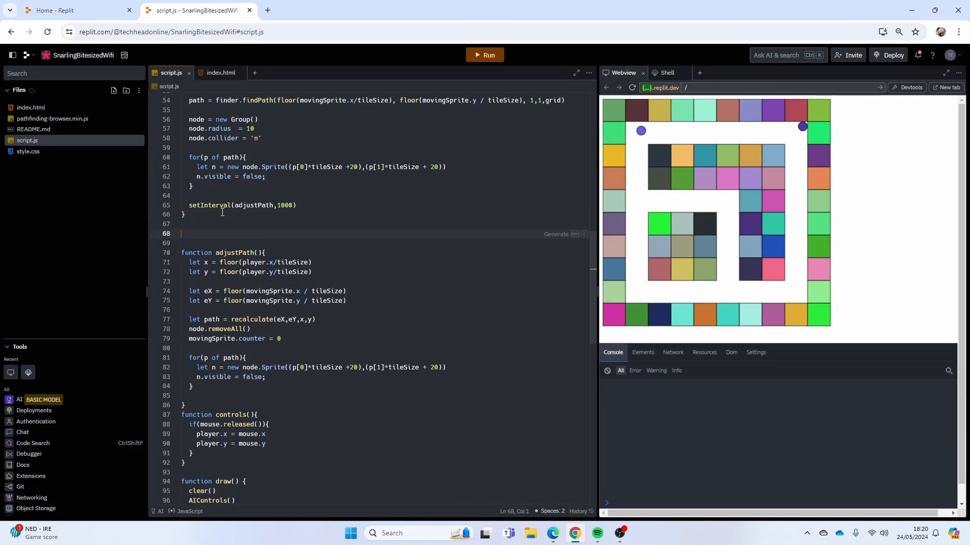
Wrap the matrix, grid and finder code in recalculate(a, b, c, d), passing c, d to findPath.
text(function recal)
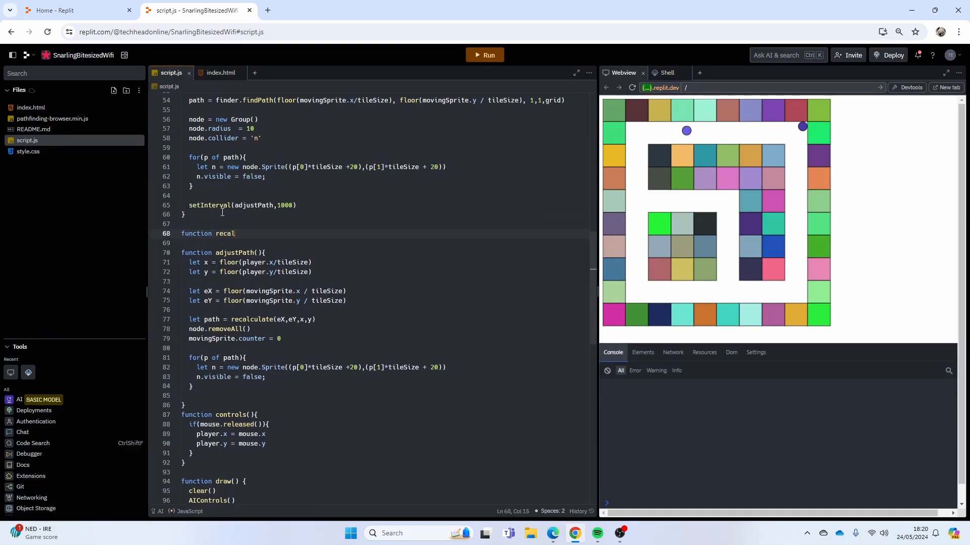
text(cua)
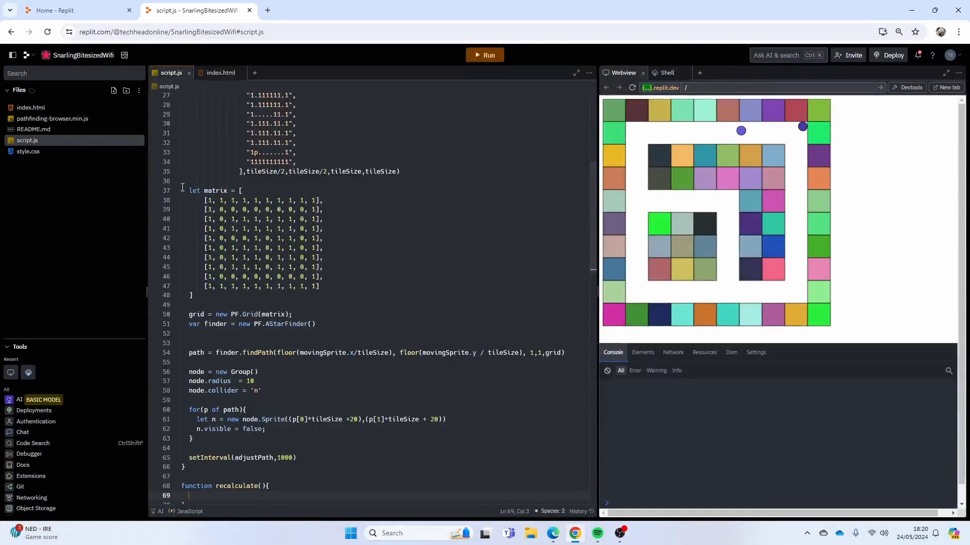
drag(188, 190, 566, 364)
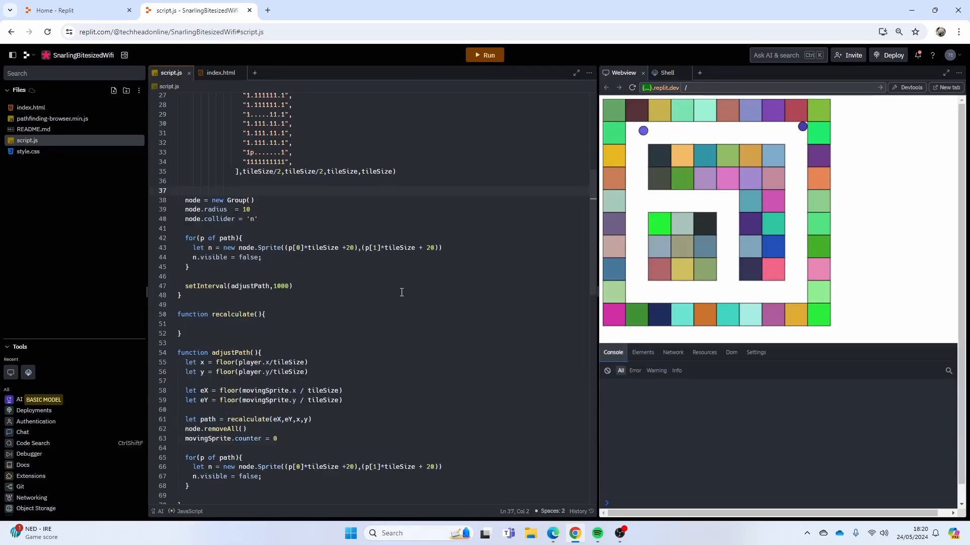
scroll(down, 3)
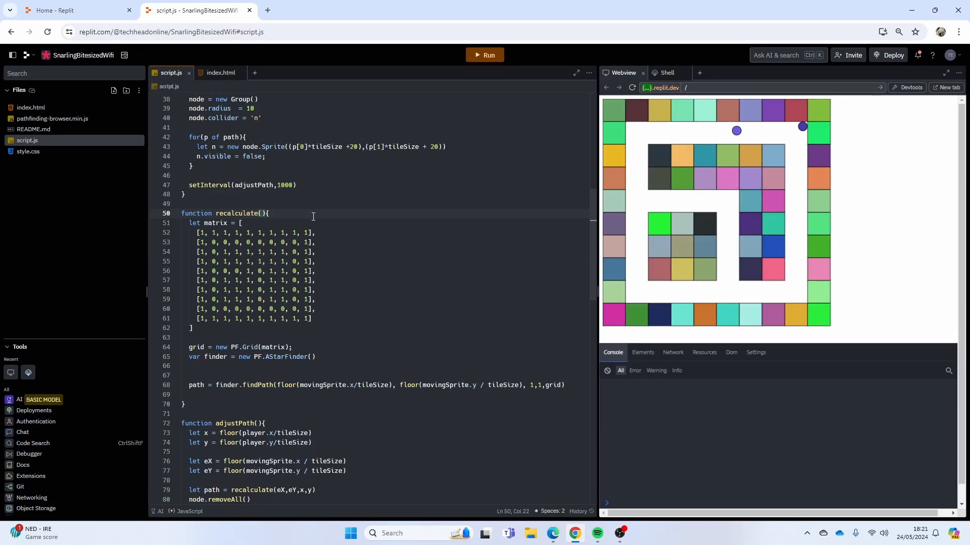
text(a,b)
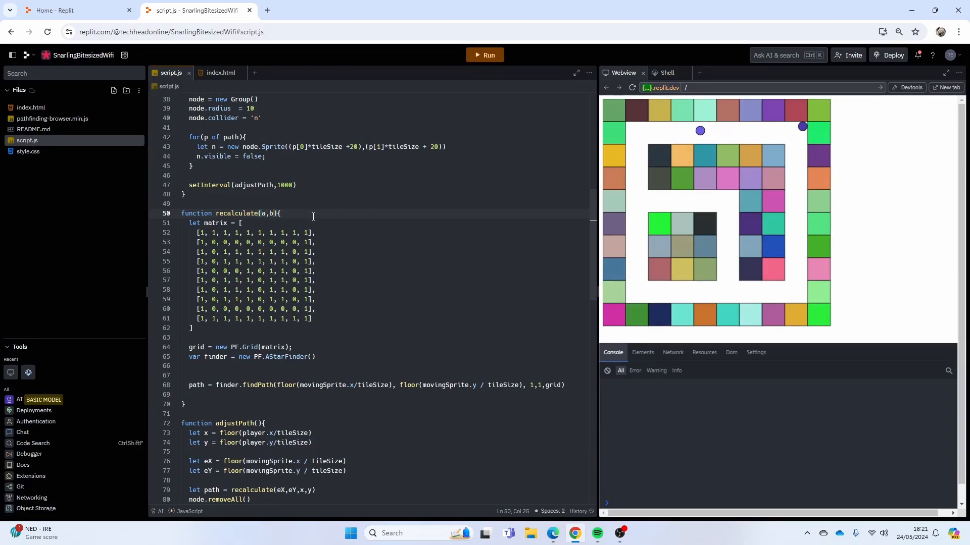
text(,c,d)
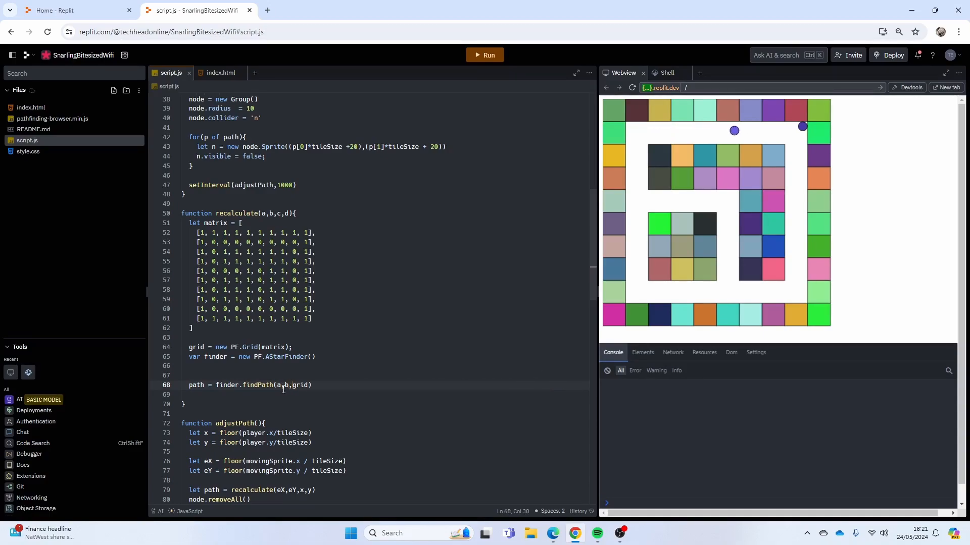
text(c,d)
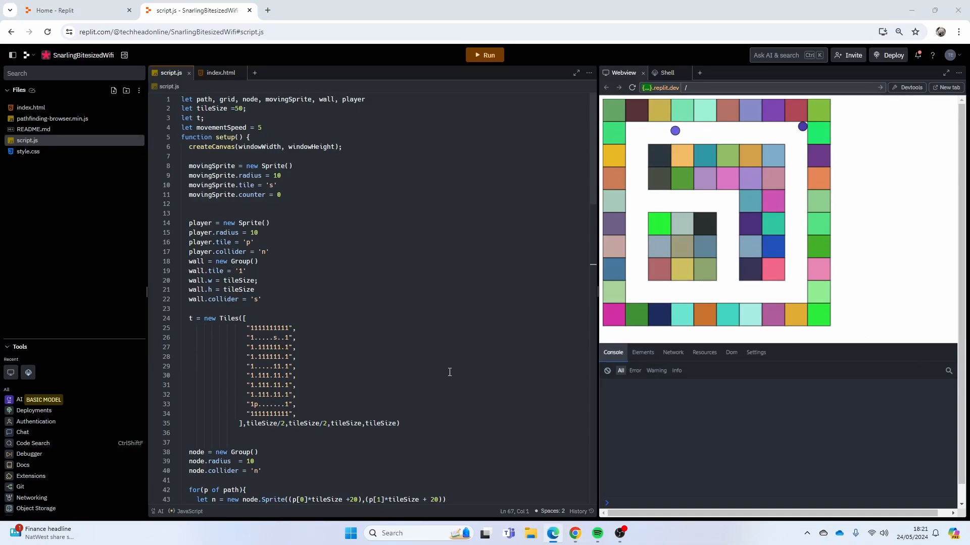
Scroll to the for(p of path) loop in setup and comment it out.
scroll(down, 3)
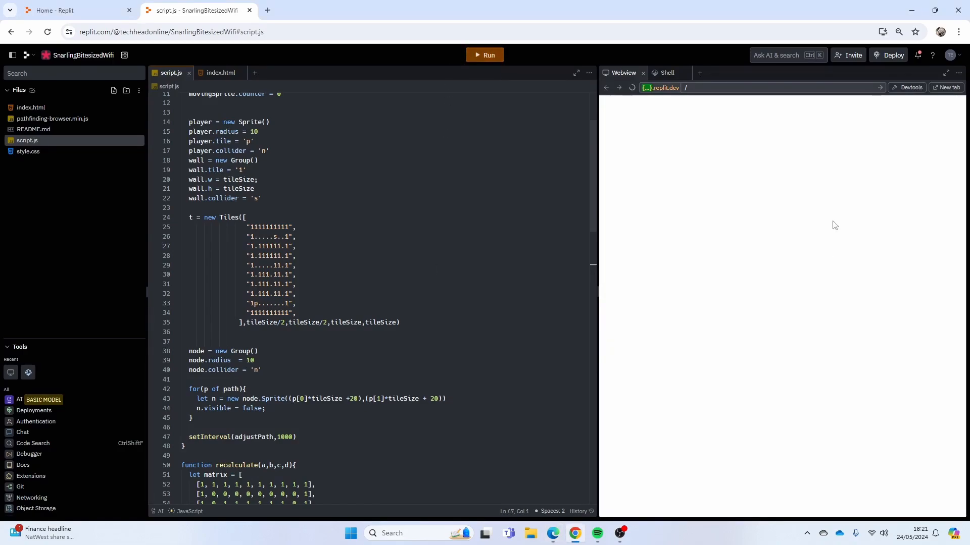
mouse_move(756, 313)
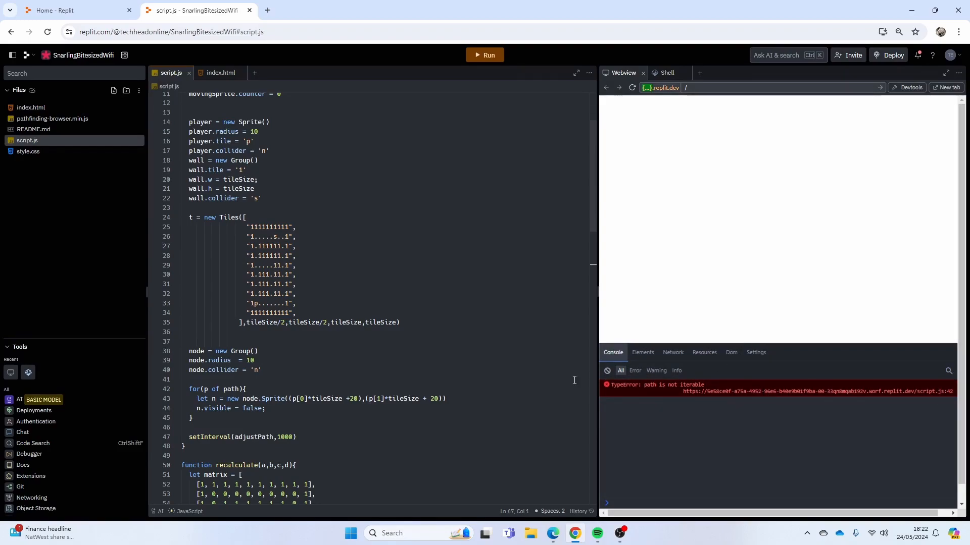
scroll(down, 3)
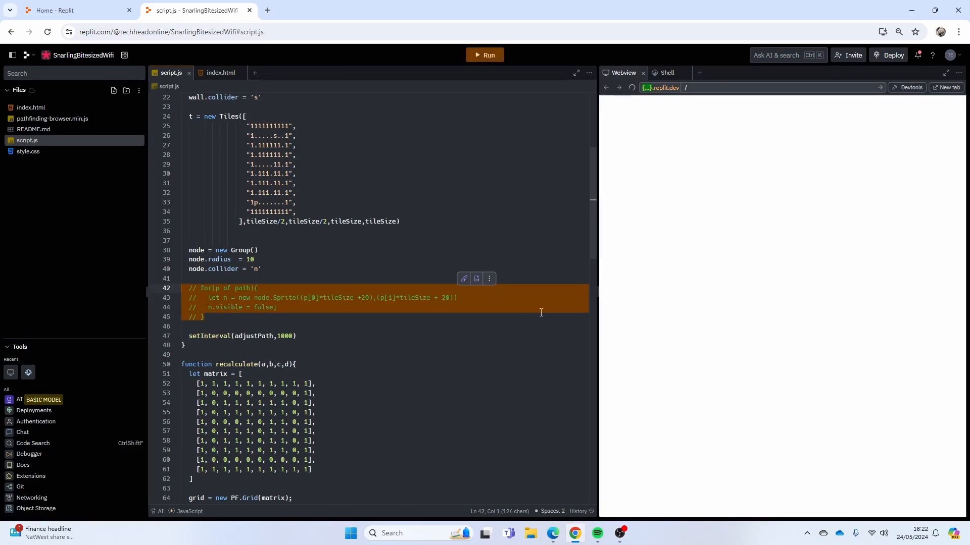
mouse_move(654, 313)
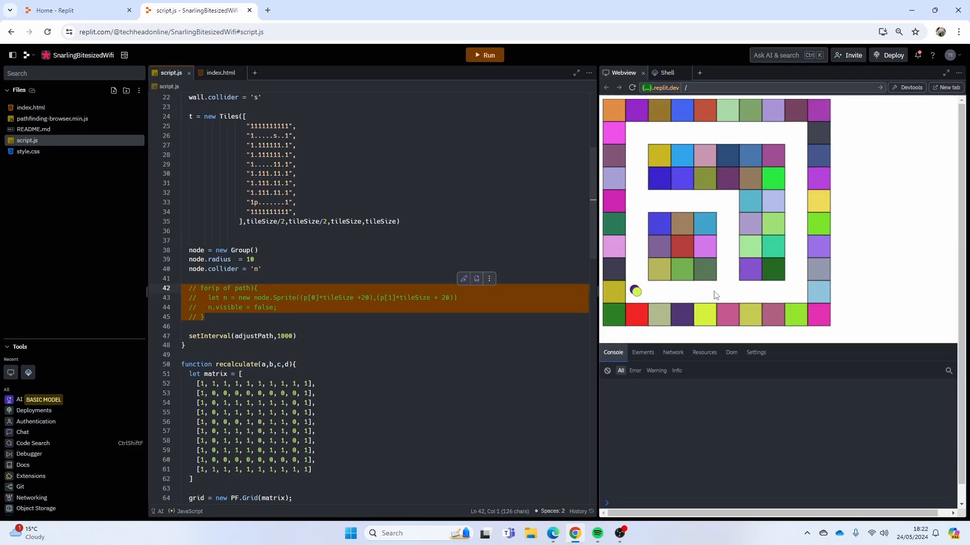
mouse_move(798, 151)
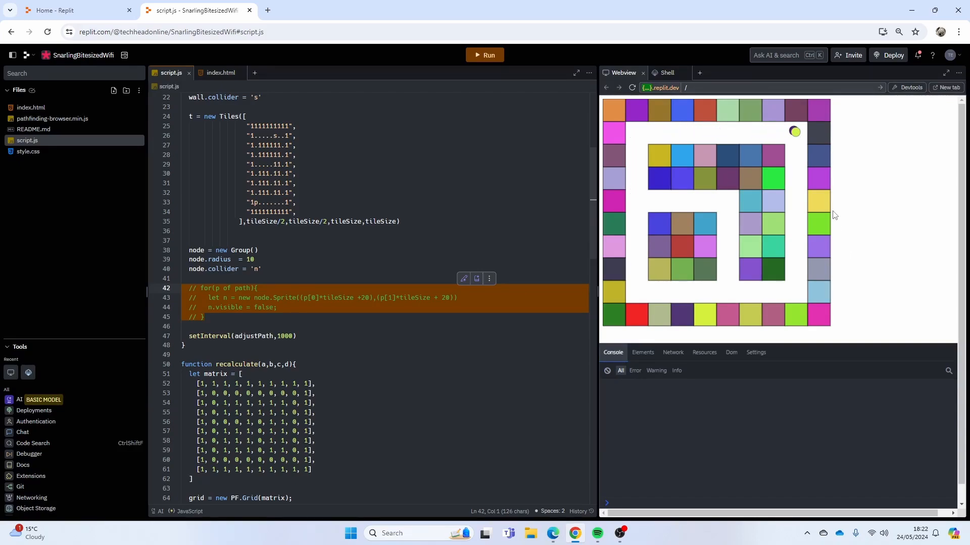
mouse_move(802, 142)
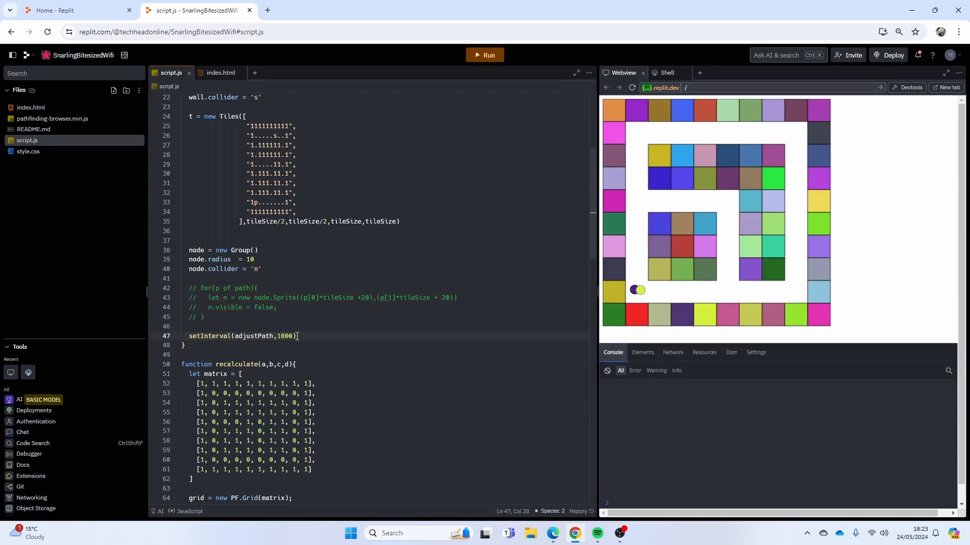
Run the maze with a 100 ms re-path interval, then rerun it.
key(Backspace)
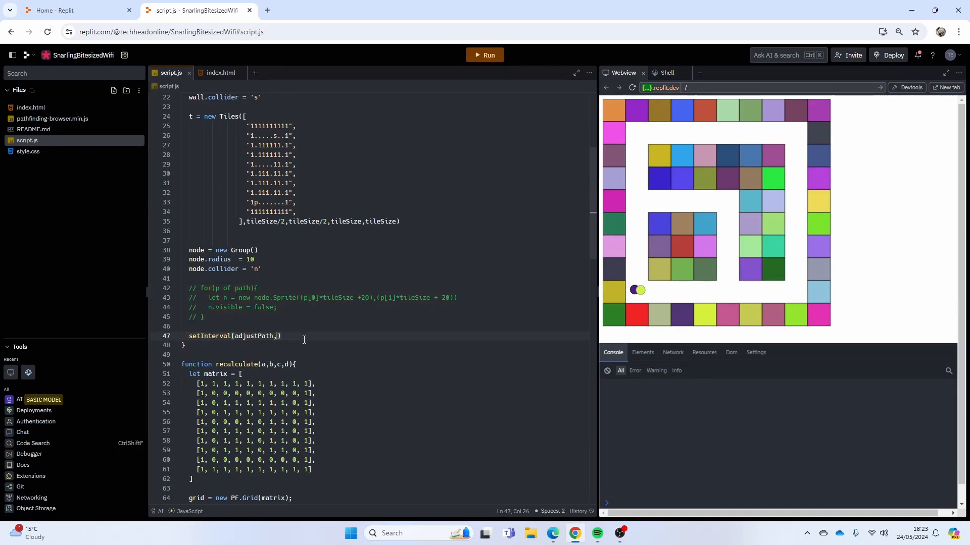
text(100)
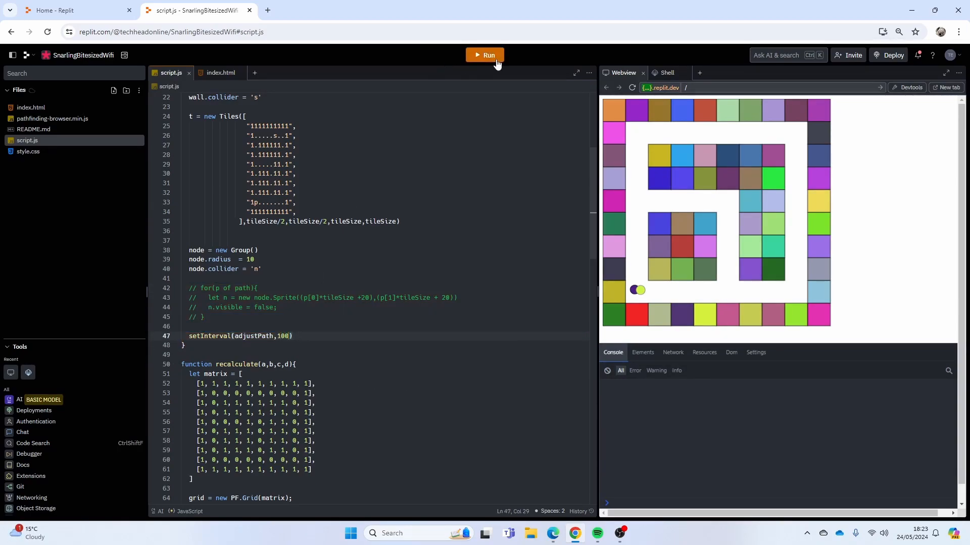
click(485, 55)
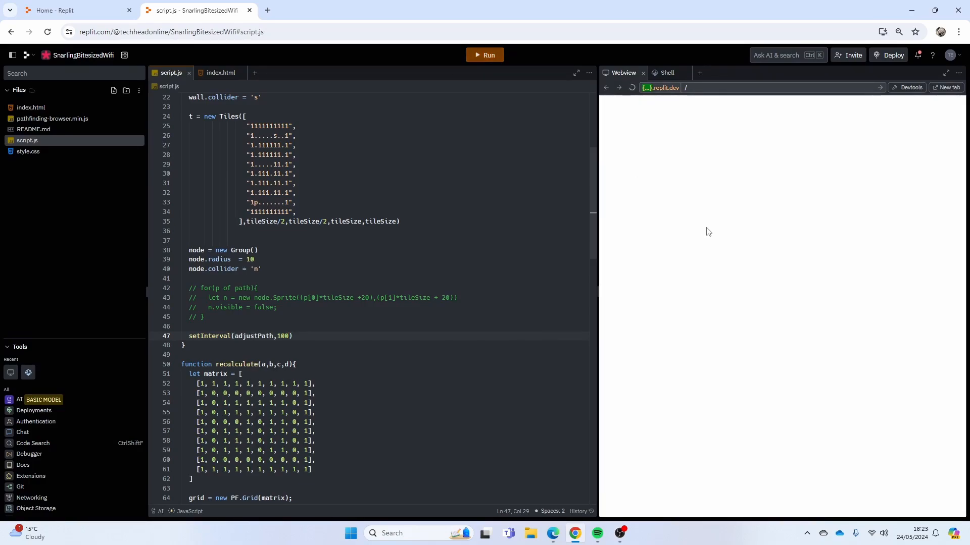
mouse_move(738, 234)
text(0)
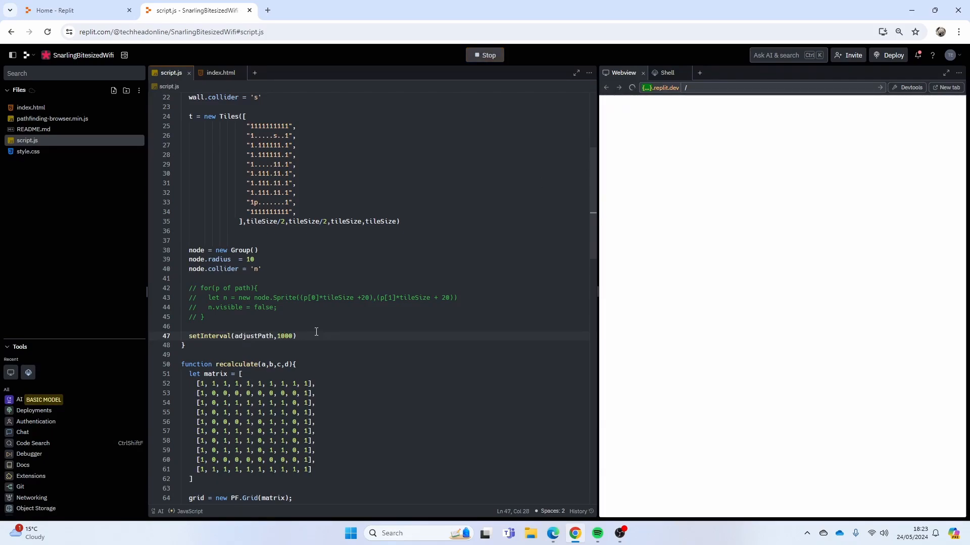
click(484, 55)
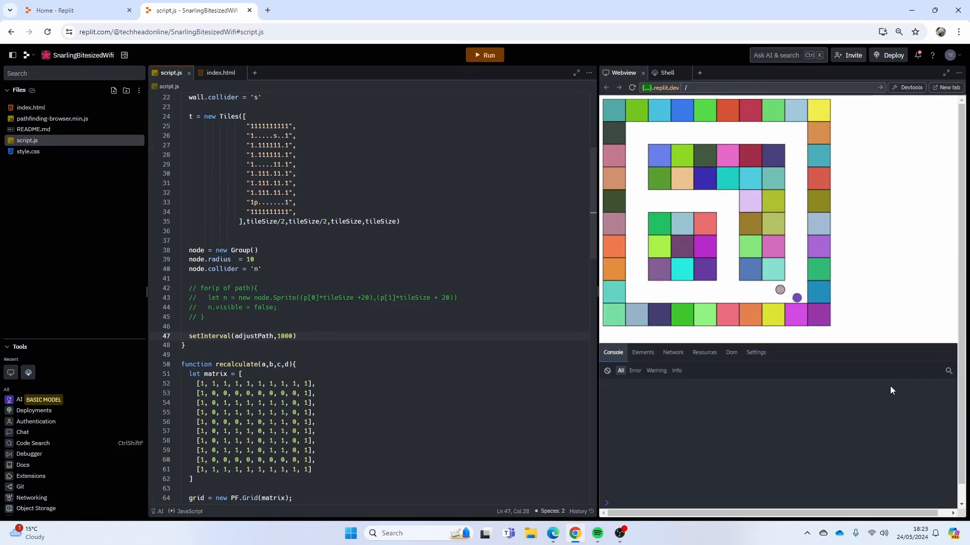
mouse_move(783, 304)
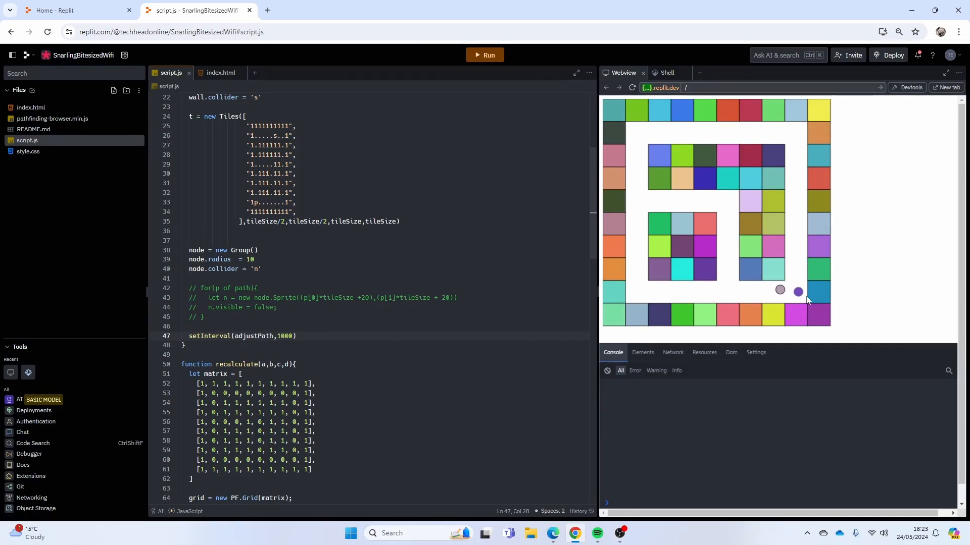
mouse_move(946, 312)
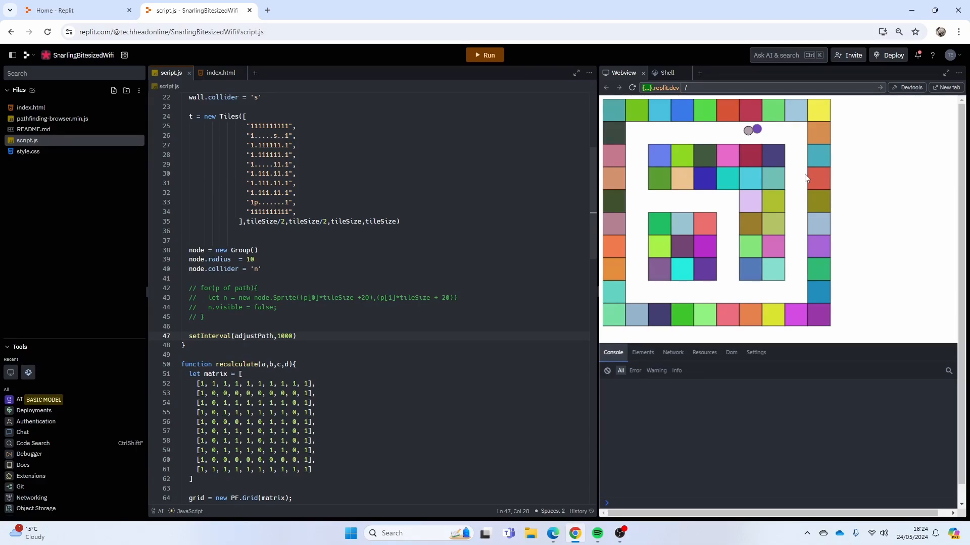
mouse_move(785, 214)
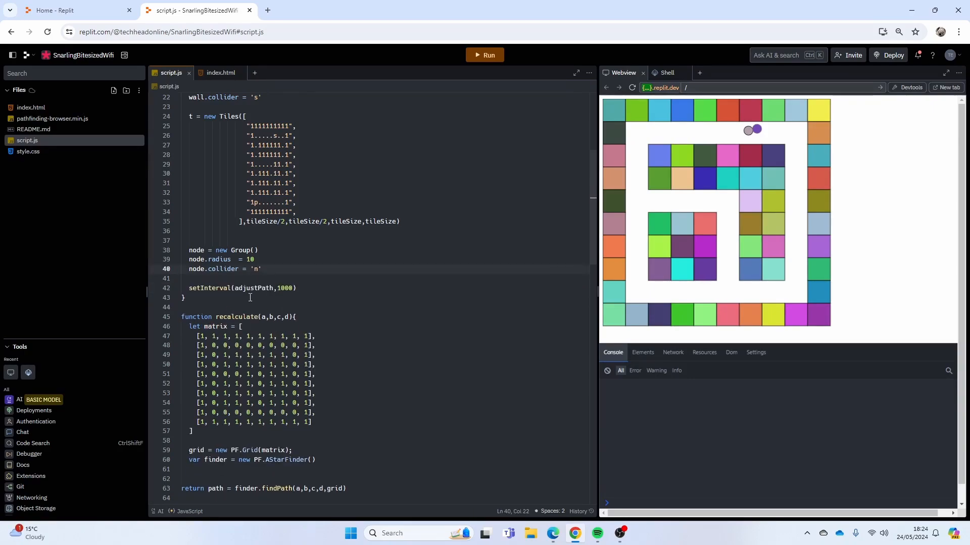
Scroll down the code, deleting the commented node loop and prefixing findPath with return.
scroll(down, 3)
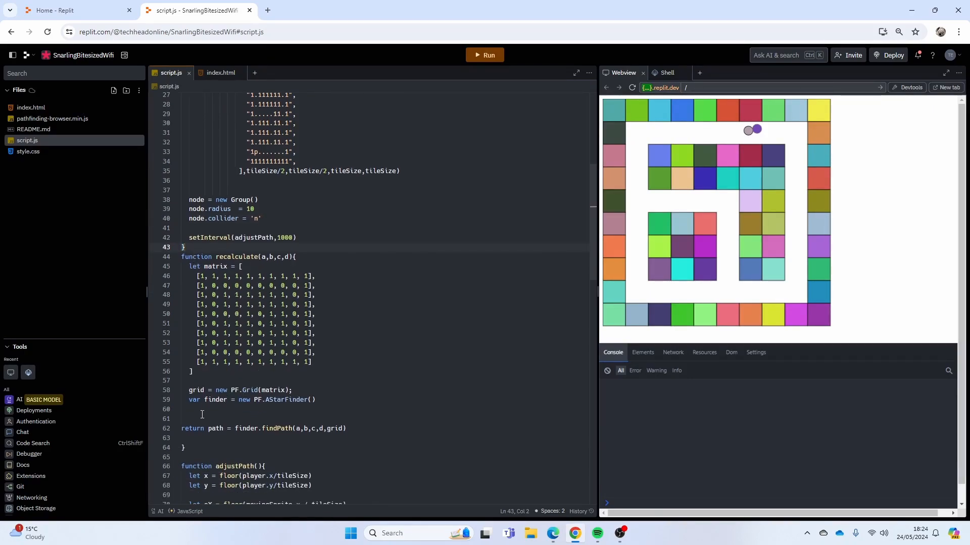
scroll(down, 3)
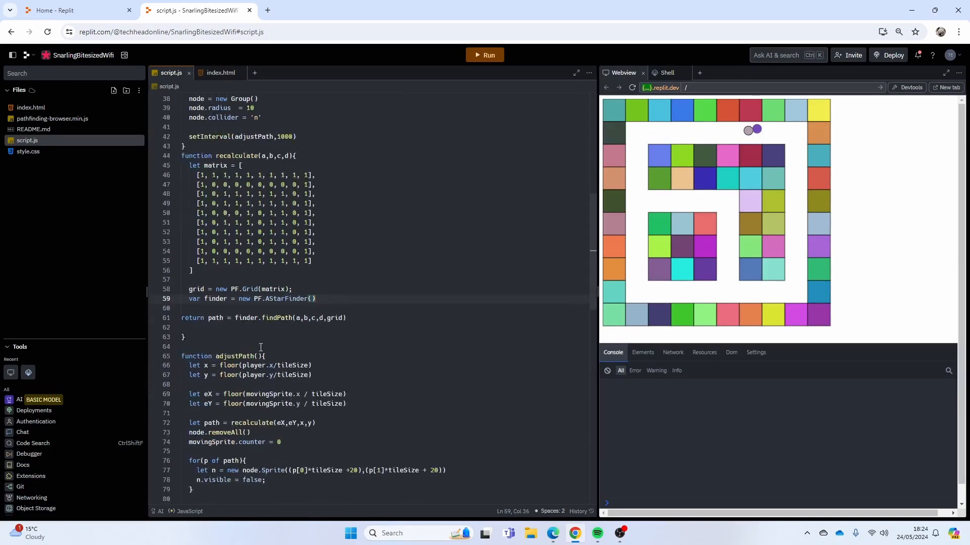
scroll(down, 3)
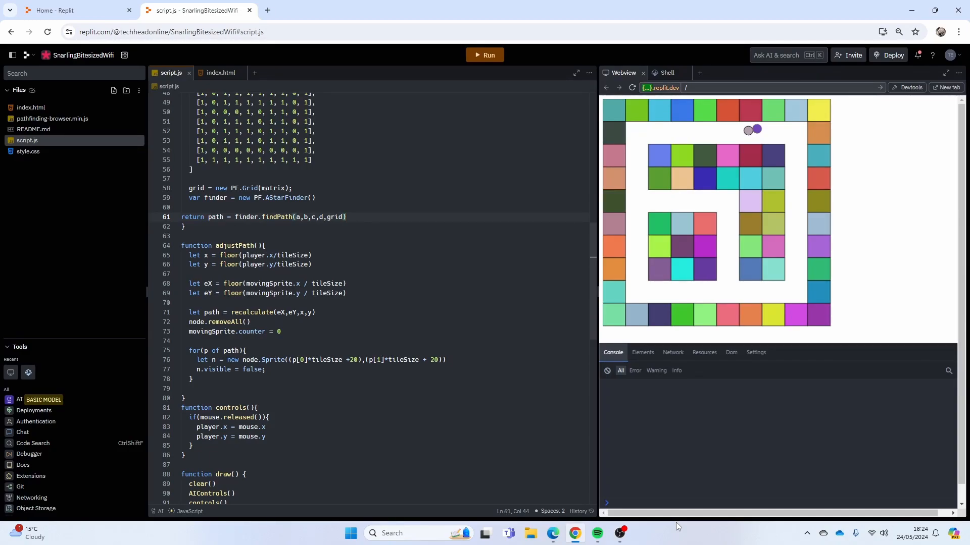
mouse_move(651, 484)
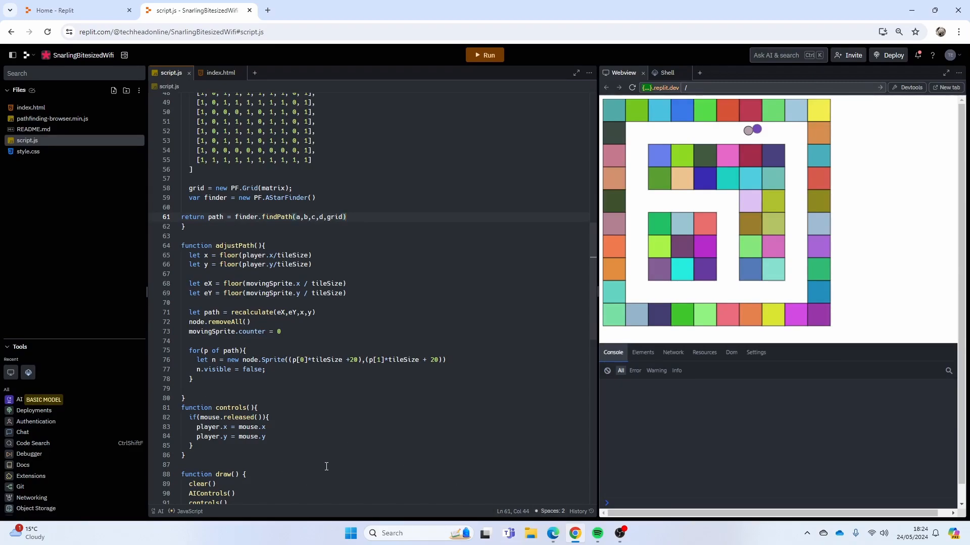
scroll(down, 3)
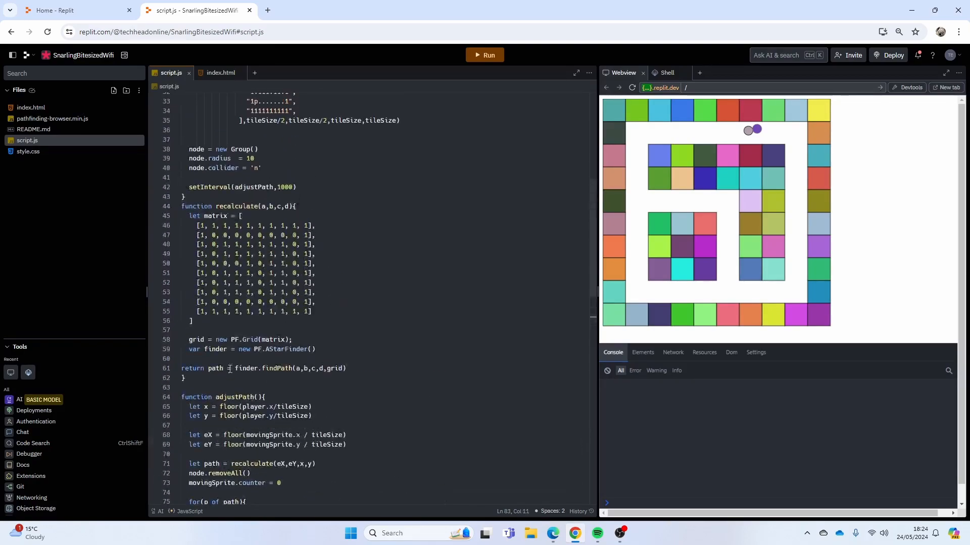
scroll(down, 3)
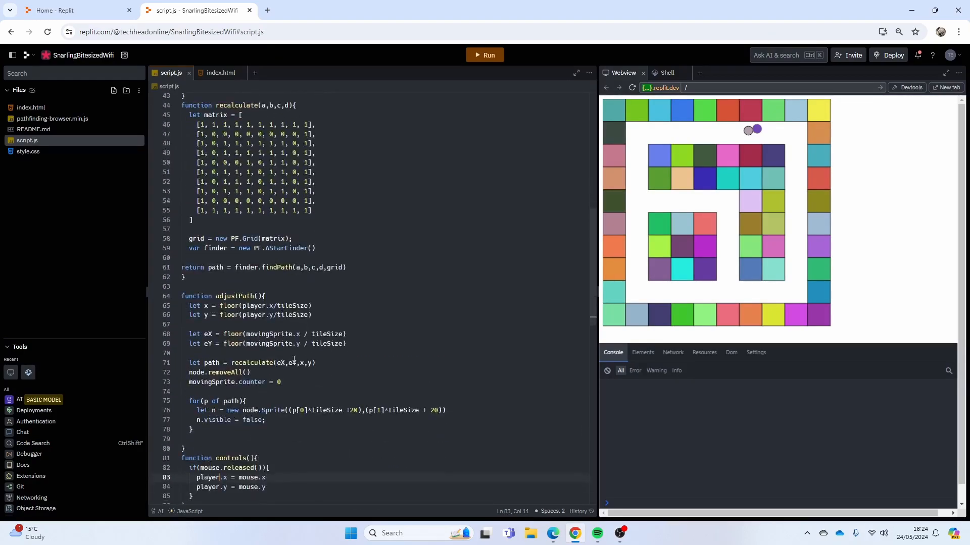